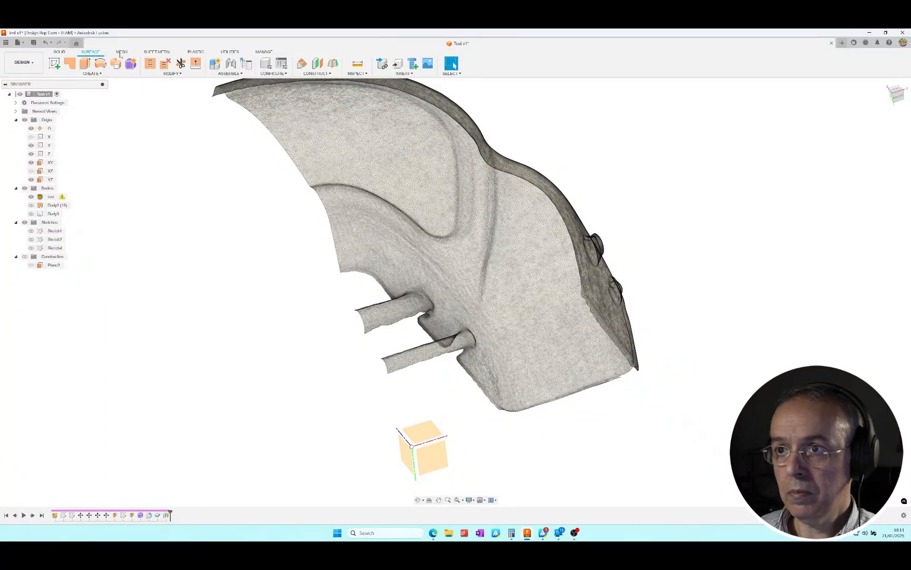
# - Create a mesh section sketch through the scanned body by choosing the mesh and a slicing plane
pyautogui.click(120, 51)
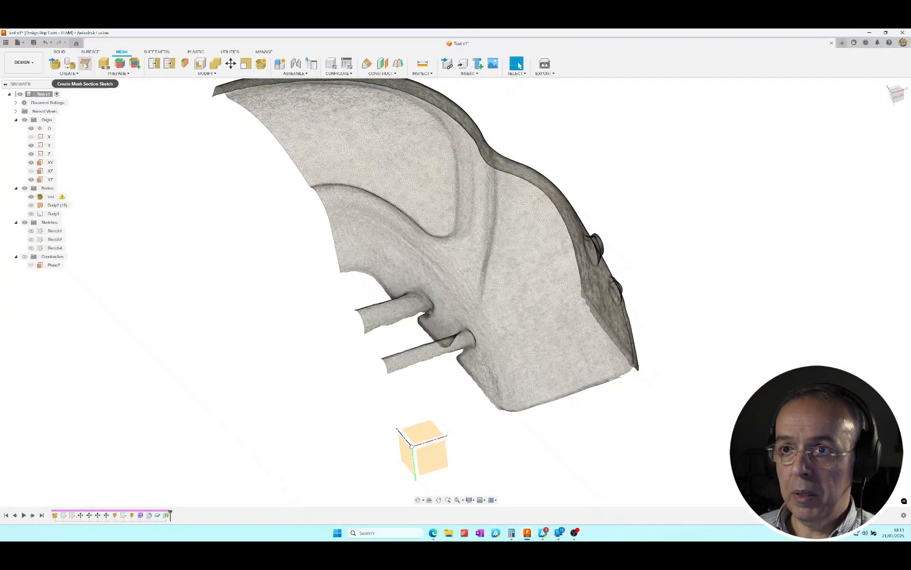
pyautogui.click(85, 64)
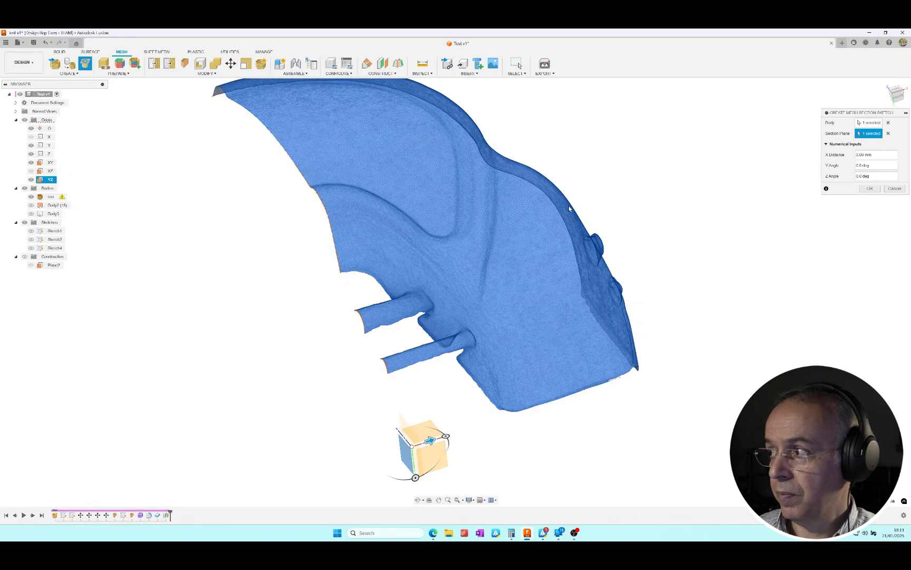
pyautogui.moveTo(570, 209); pyautogui.dragTo(401, 387)
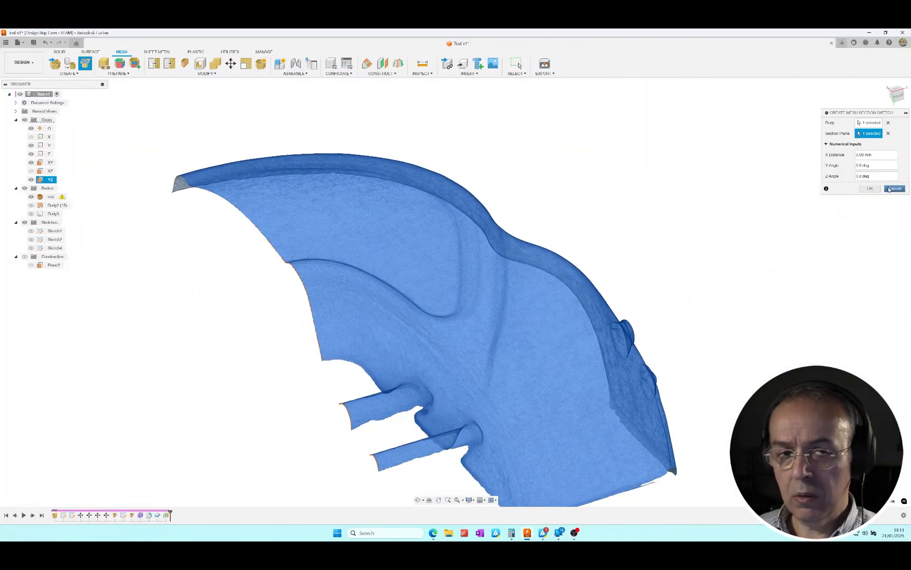
pyautogui.click(895, 189)
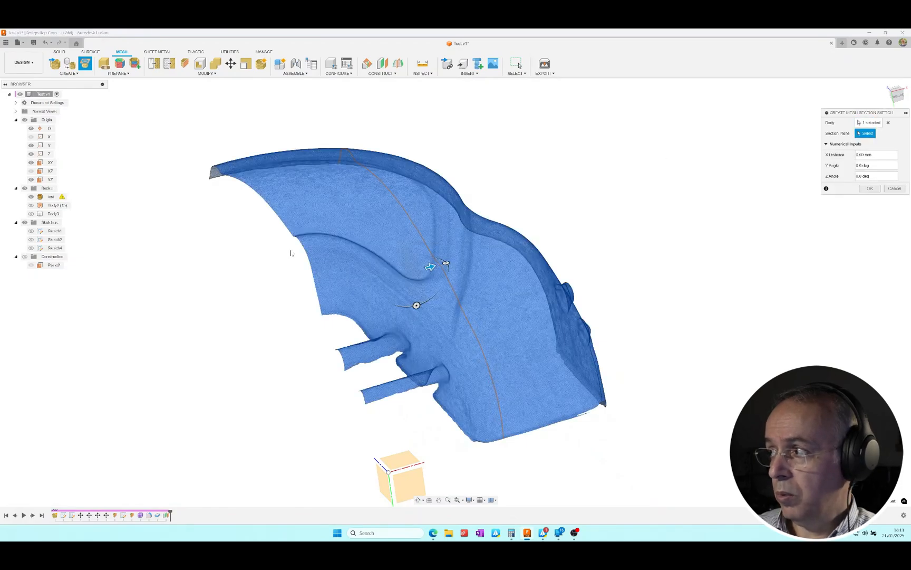
pyautogui.click(53, 266)
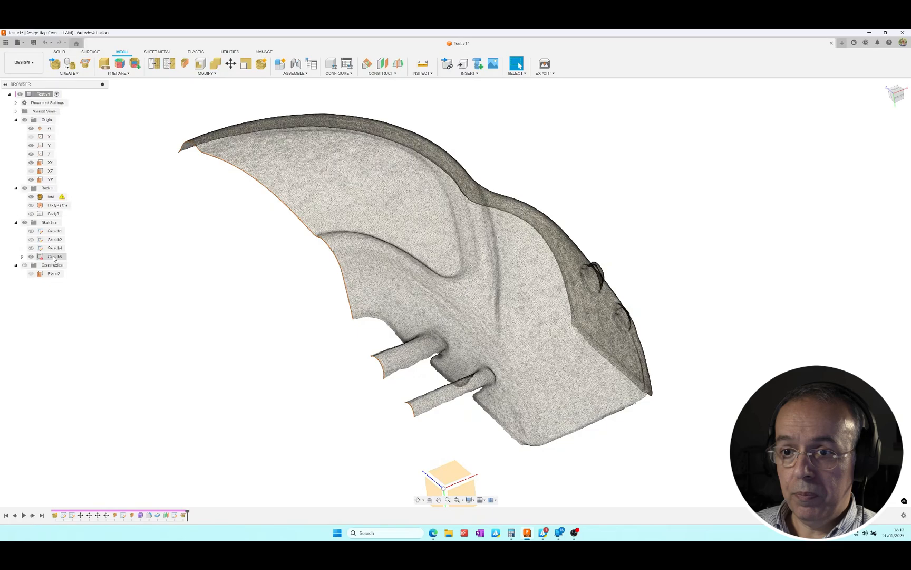
# - Open Sketch5, the new mesh section sketch, for editing
pyautogui.click(21, 257)
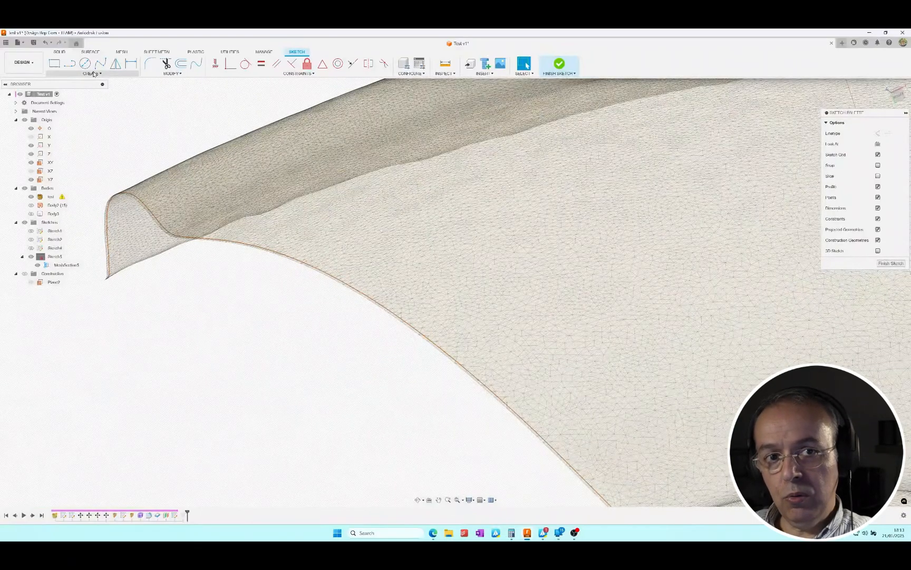
# - Start Fit Curves to Mesh Section from the Create menu with Spline fit type
pyautogui.click(91, 73)
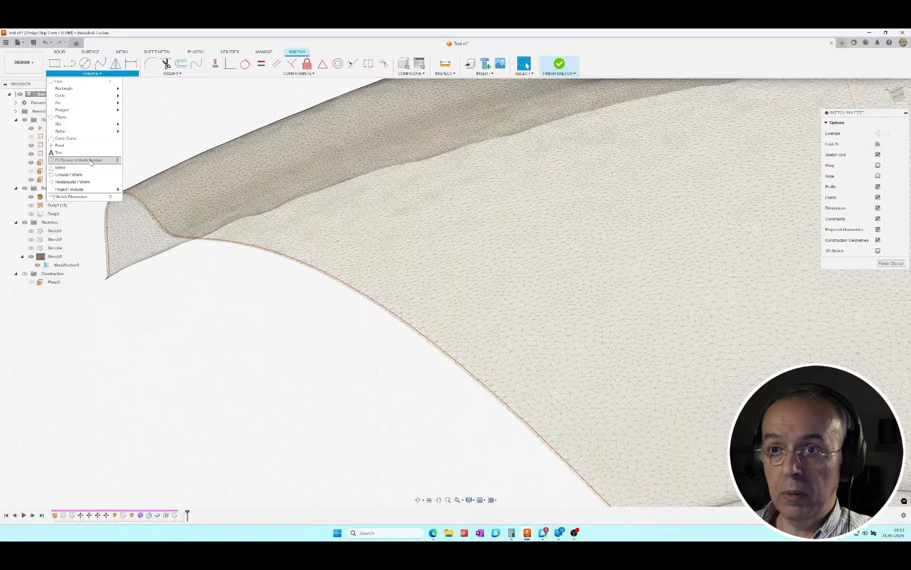
pyautogui.click(81, 159)
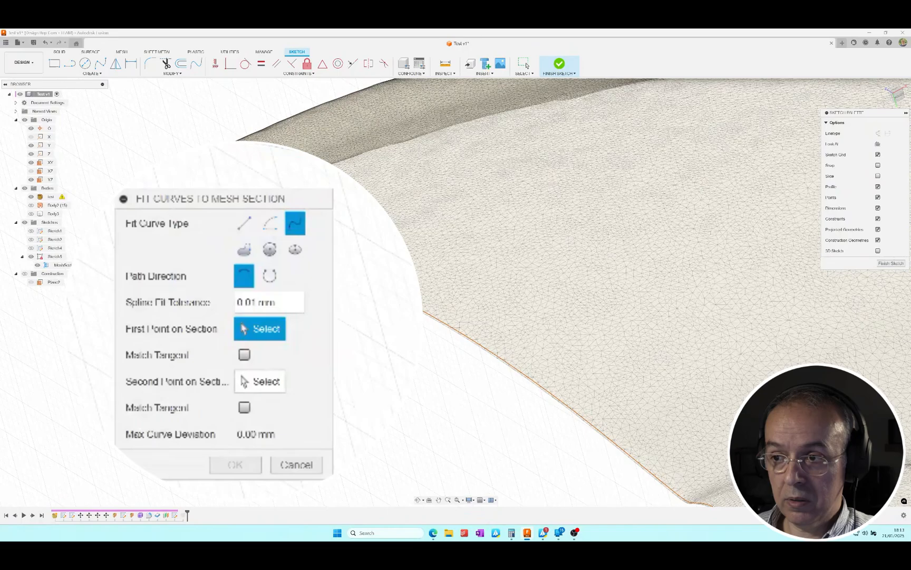
pyautogui.moveTo(295, 249)
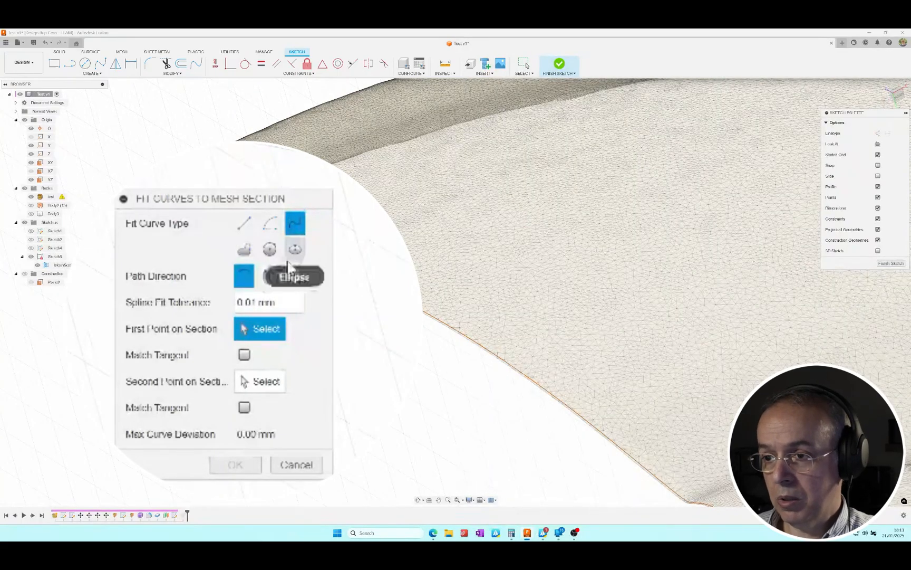
pyautogui.moveTo(244, 249)
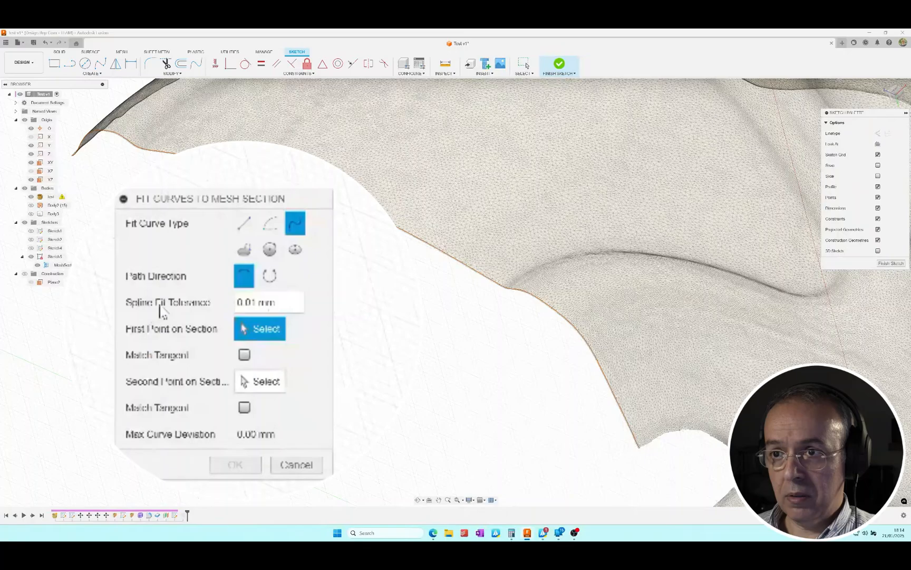
# - Fit a spline between two chosen points along the section's top edge
pyautogui.click(268, 302)
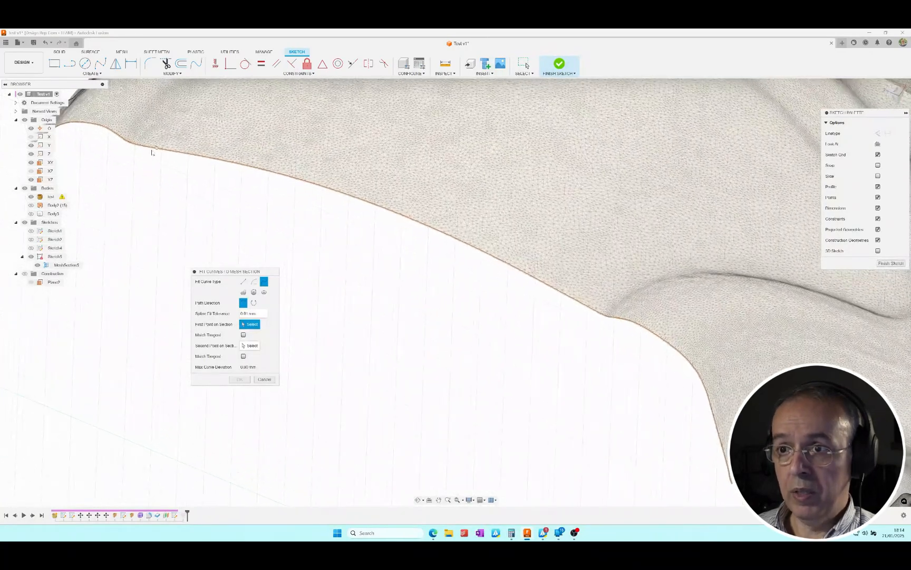
pyautogui.click(140, 144)
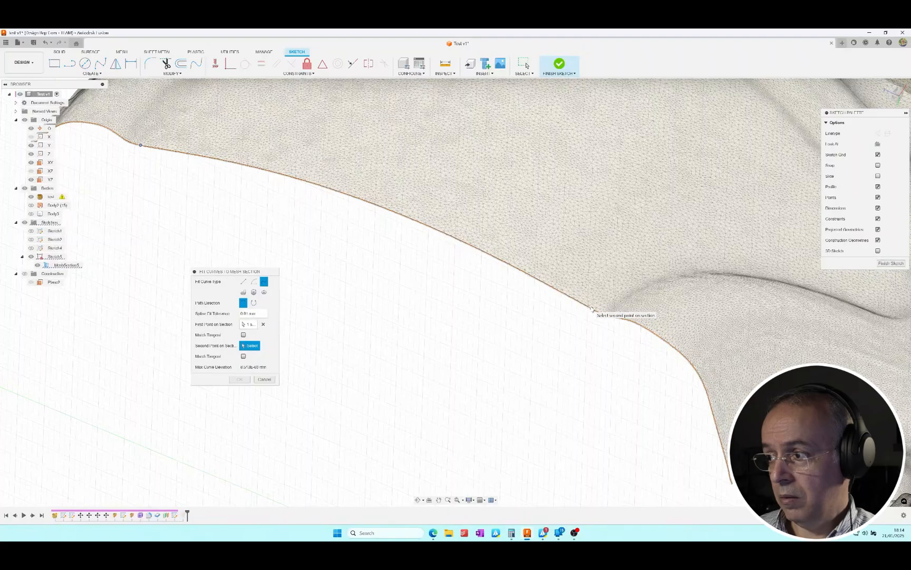
pyautogui.click(591, 308)
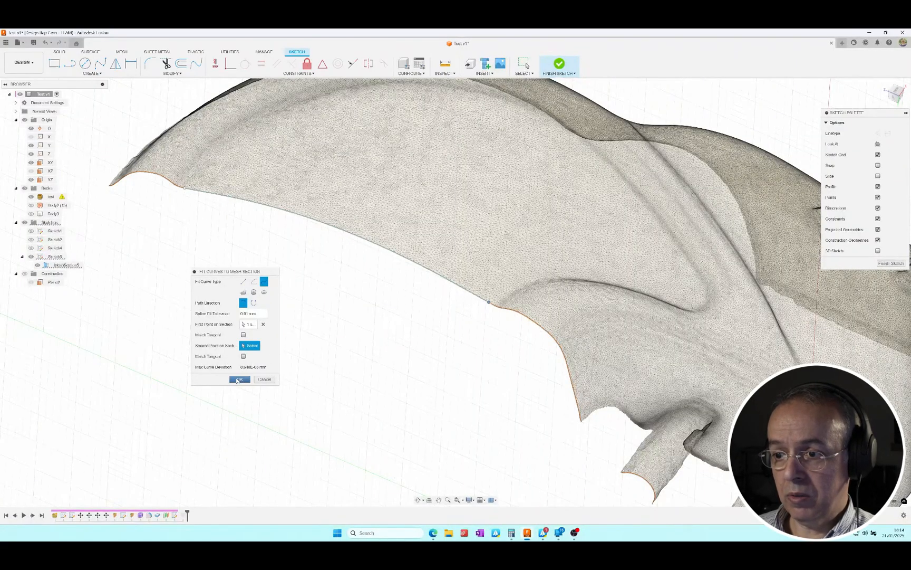
pyautogui.click(239, 379)
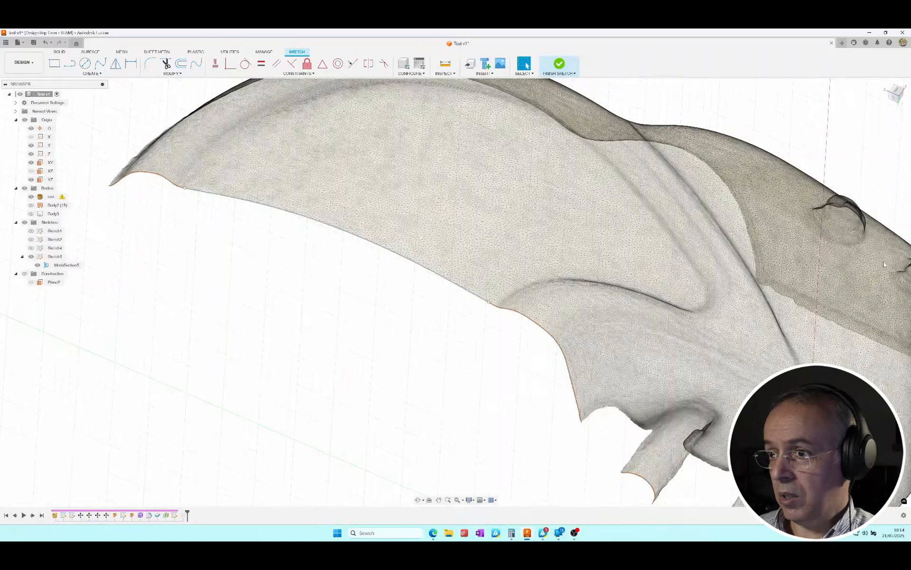
# - Finish the section sketch, keeping the fitted spline along the top edge
pyautogui.click(558, 64)
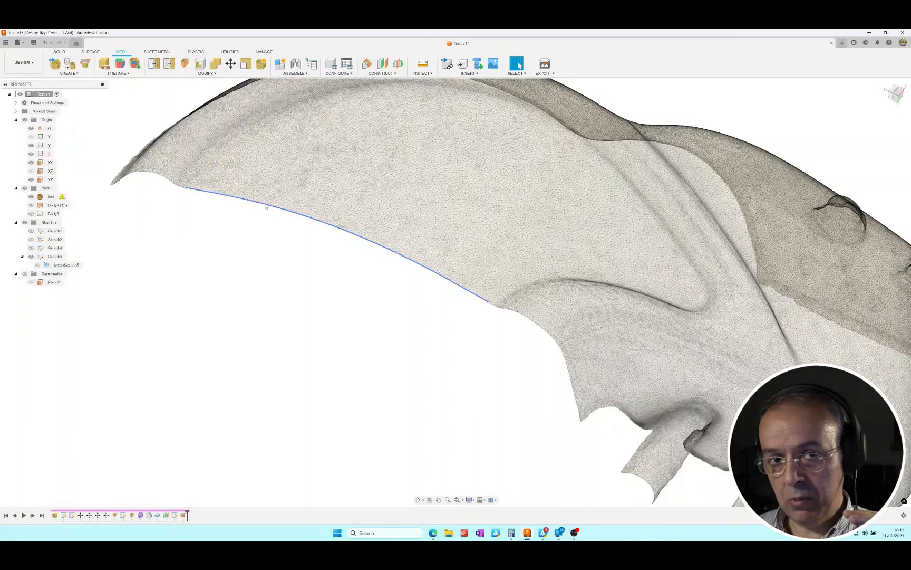
# - Start an offset construction plane based on the XY origin plane
pyautogui.click(125, 251)
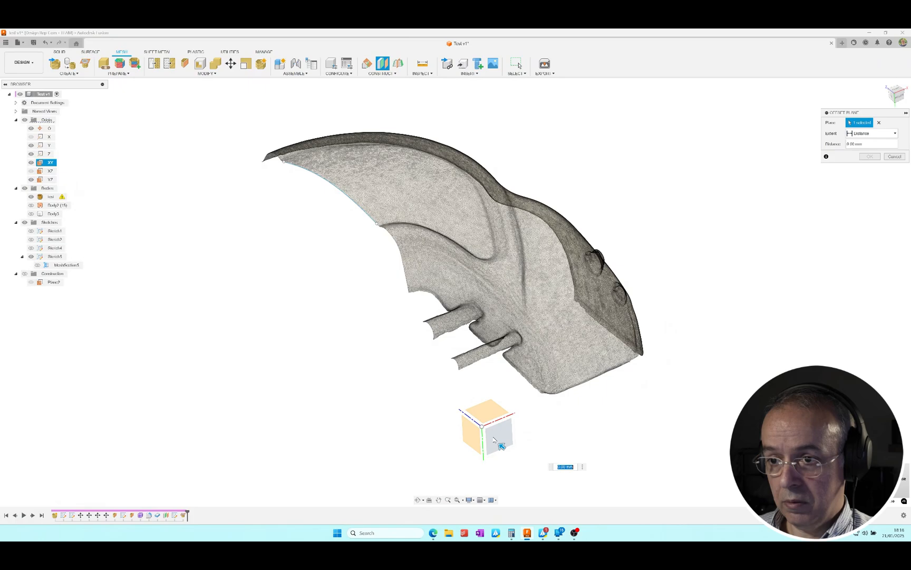
# - Offset the plane 77 mm and begin a new mesh section sketch of the body
pyautogui.moveTo(485, 433); pyautogui.dragTo(331, 315)
pyautogui.write('77')
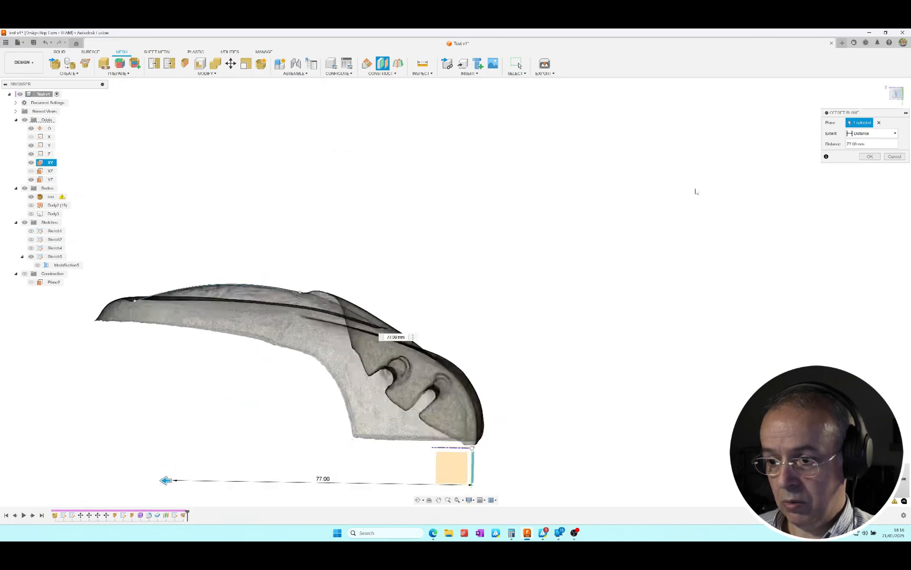
pyautogui.moveTo(166, 480); pyautogui.dragTo(210, 486)
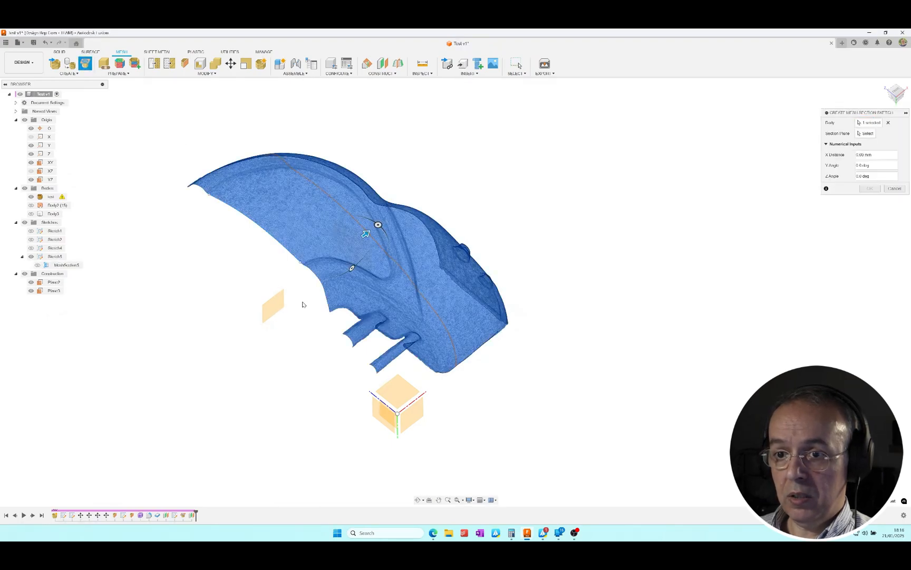
# - Use the new 77 mm Plane3 as the section plane and confirm the sketch
pyautogui.click(866, 133)
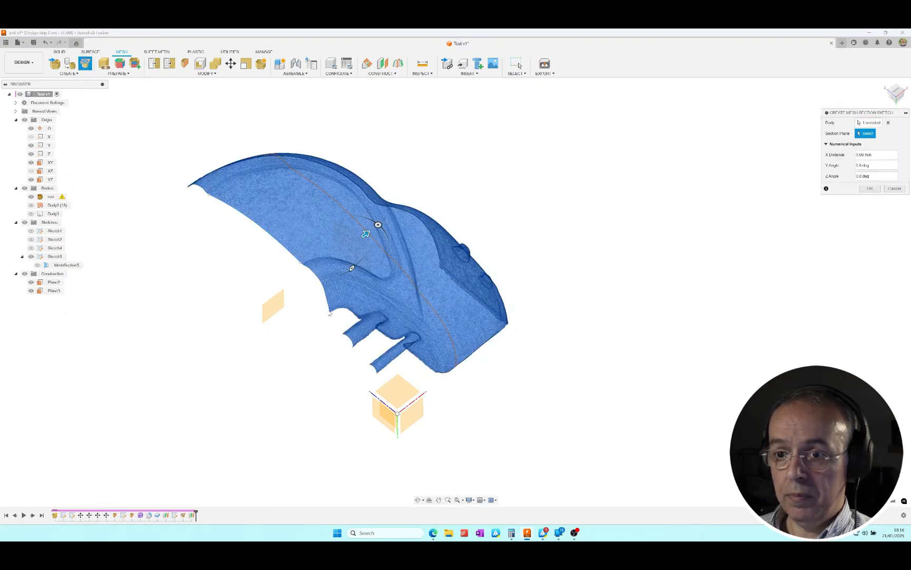
pyautogui.click(271, 303)
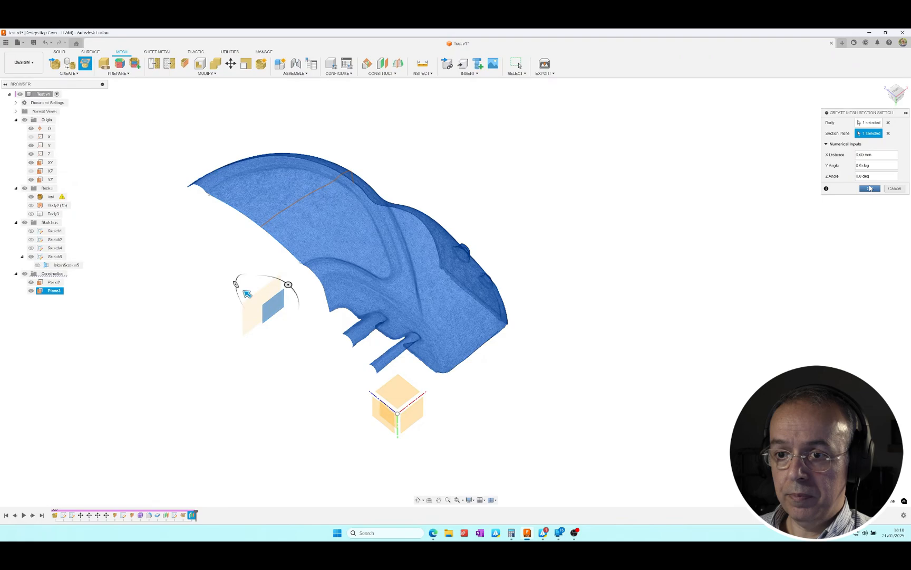
pyautogui.click(870, 188)
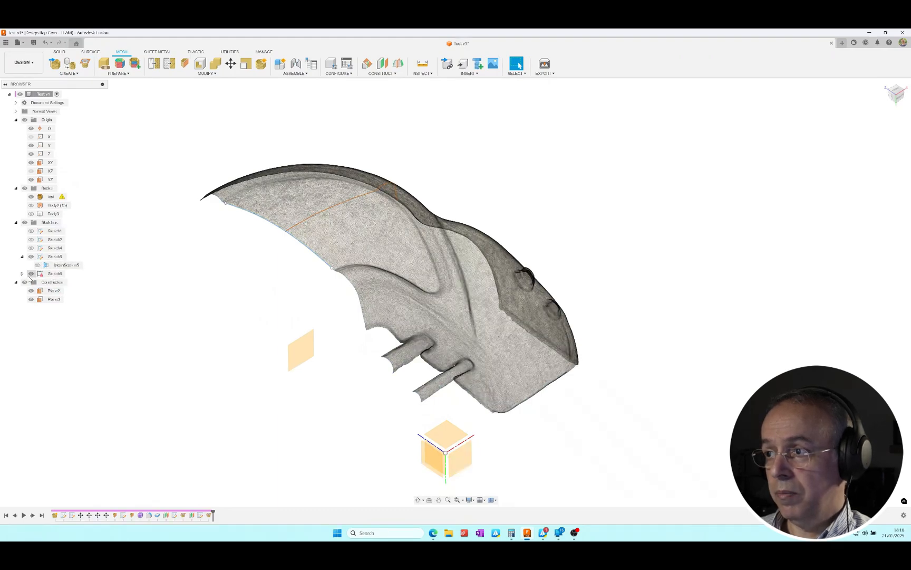
# - Fit a spline to the section at the 77 mm plane and finish the sketch
pyautogui.click(22, 273)
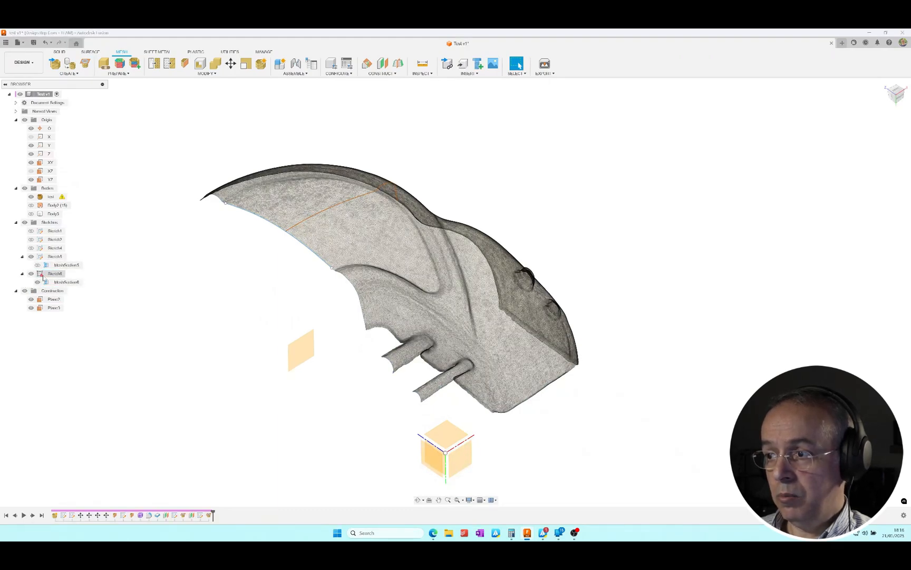
pyautogui.rightClick(53, 273)
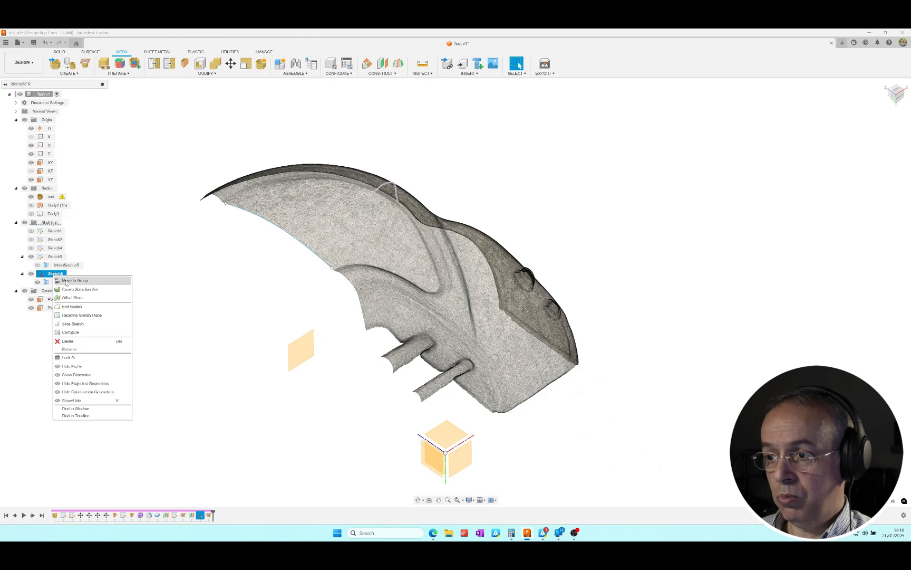
pyautogui.click(71, 307)
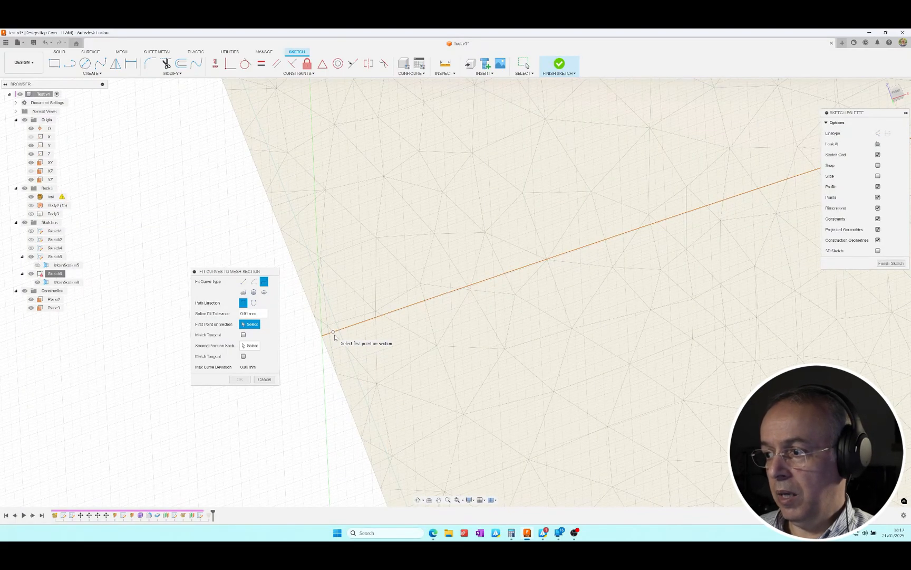
pyautogui.click(333, 332)
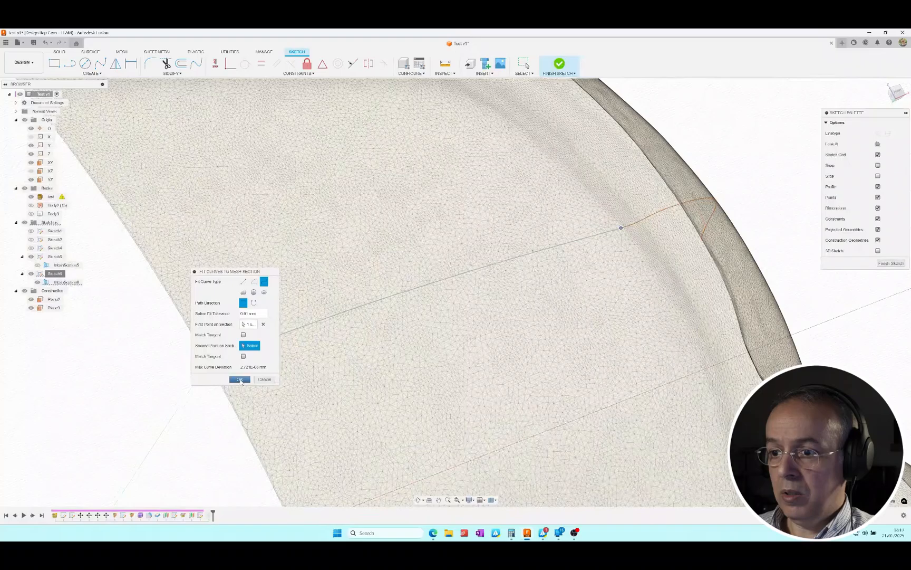
pyautogui.click(240, 379)
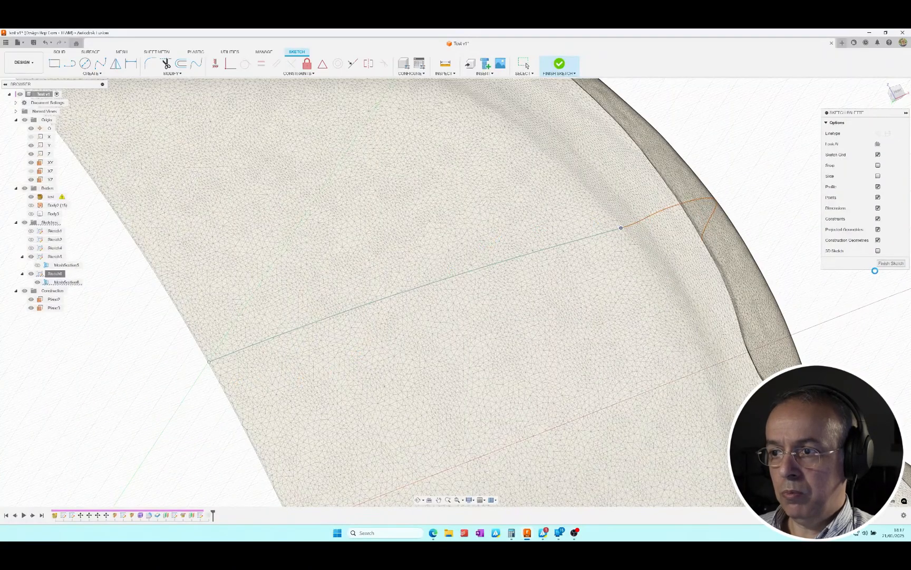
pyautogui.click(558, 64)
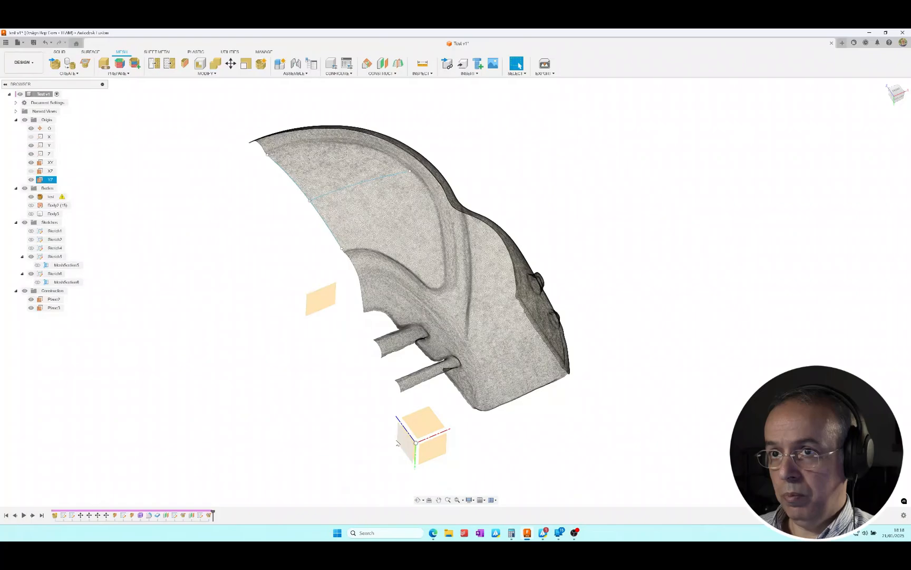
# - Add Plane4 as a construction plane offset 21 mm from the YZ plane
pyautogui.click(382, 64)
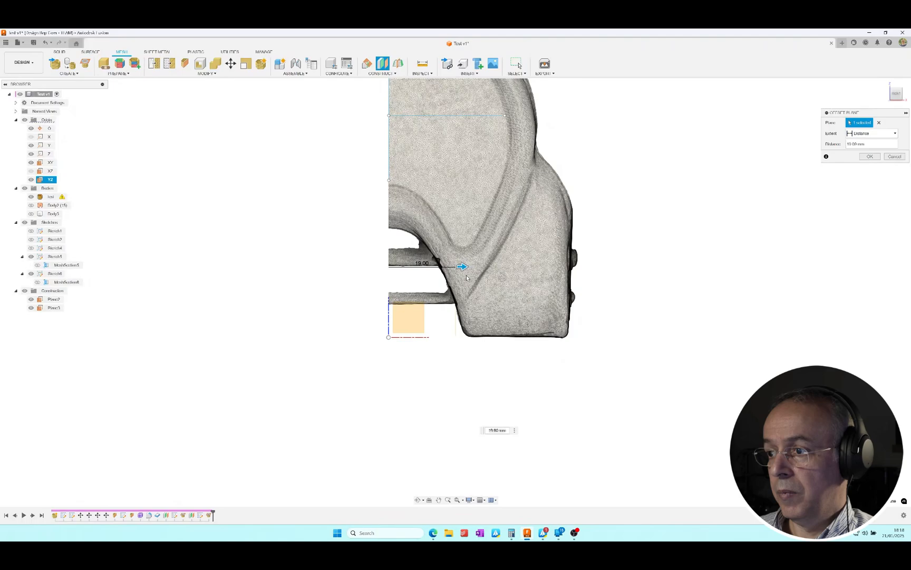
pyautogui.moveTo(463, 266); pyautogui.dragTo(471, 268)
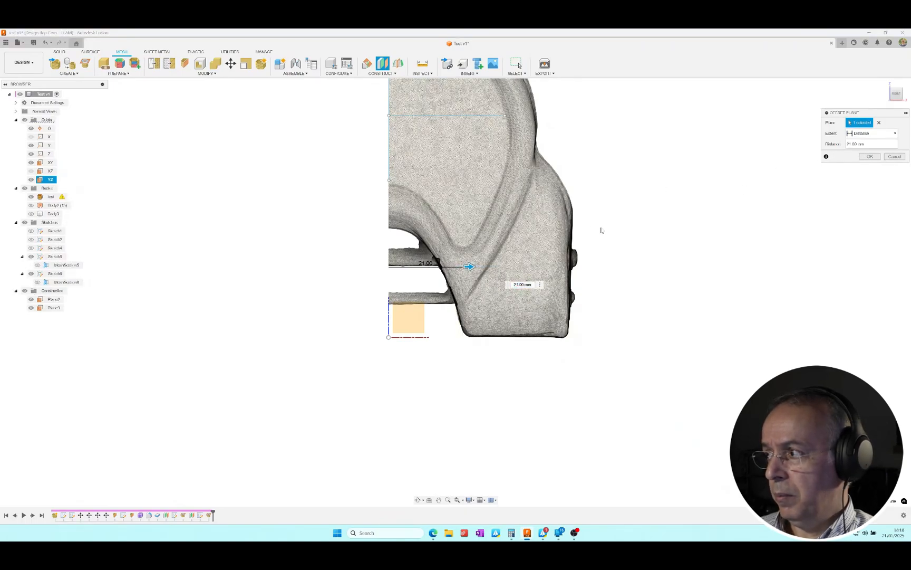
pyautogui.moveTo(568, 227)
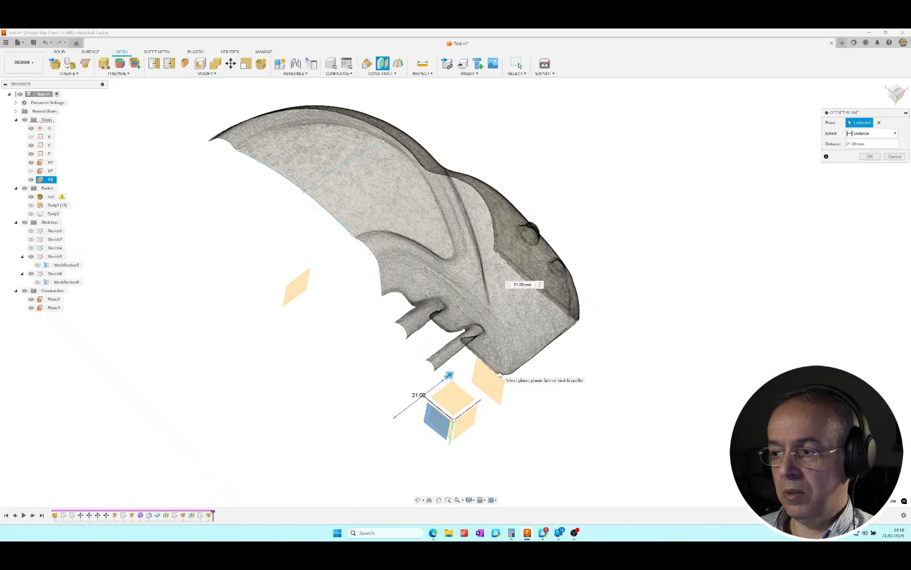
pyautogui.moveTo(372, 159)
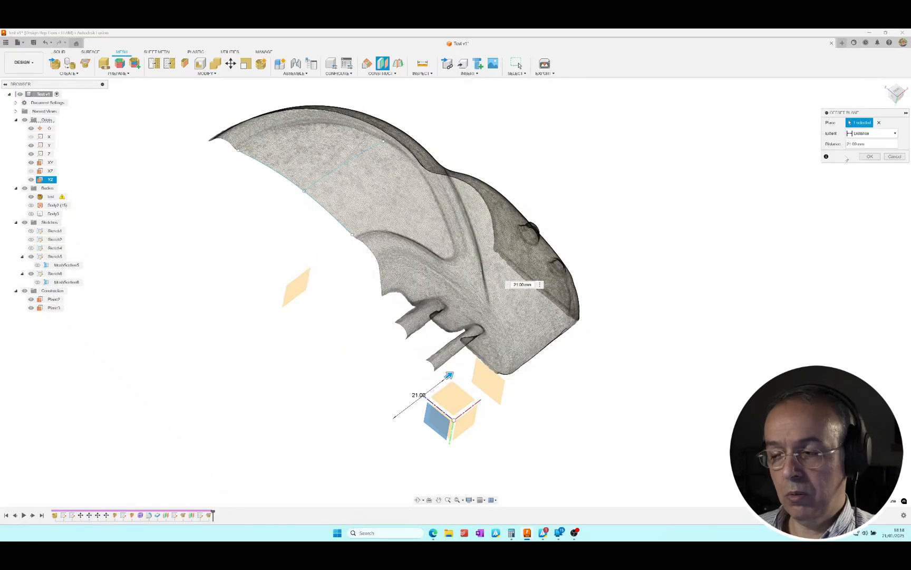
pyautogui.click(870, 155)
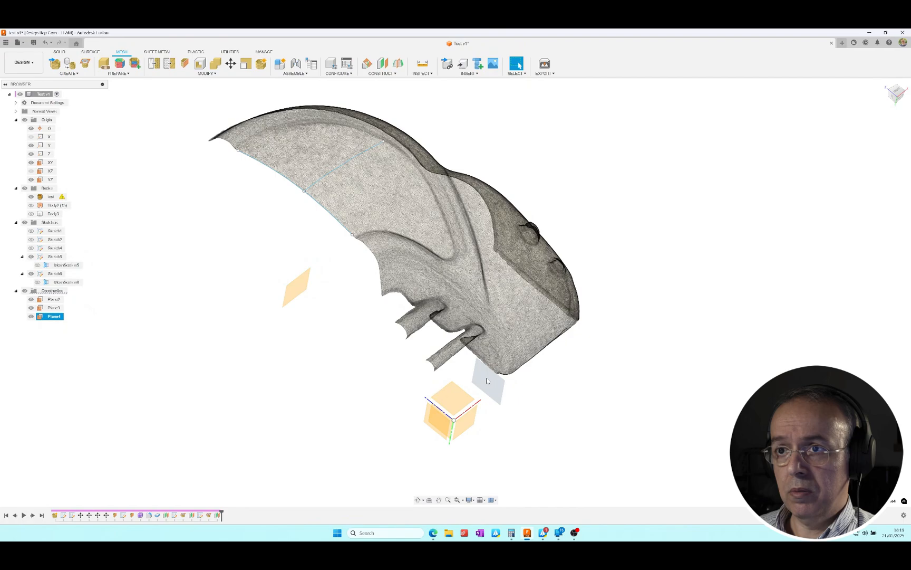
pyautogui.moveTo(84, 63)
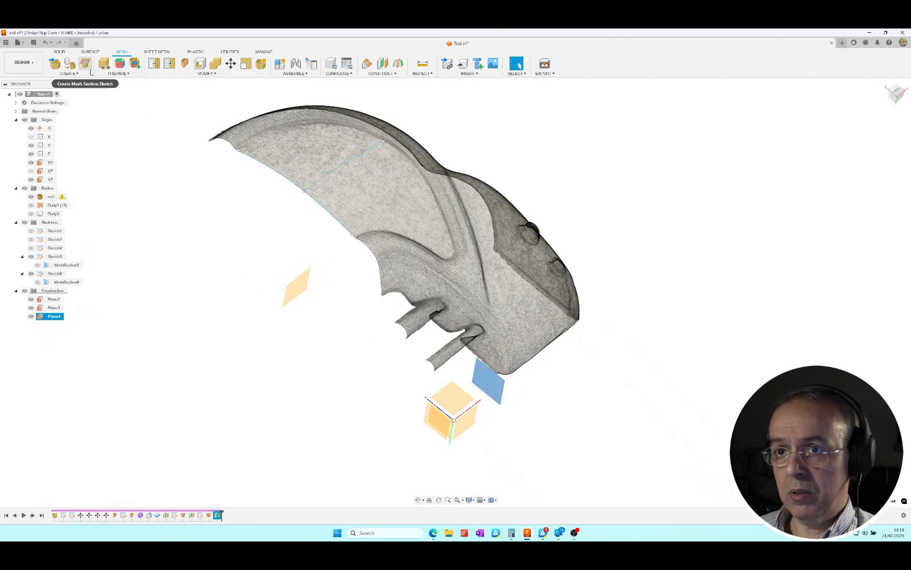
# - Section the mesh along Plane4 at 21 mm into Sketch7 and reopen it for editing
pyautogui.click(85, 64)
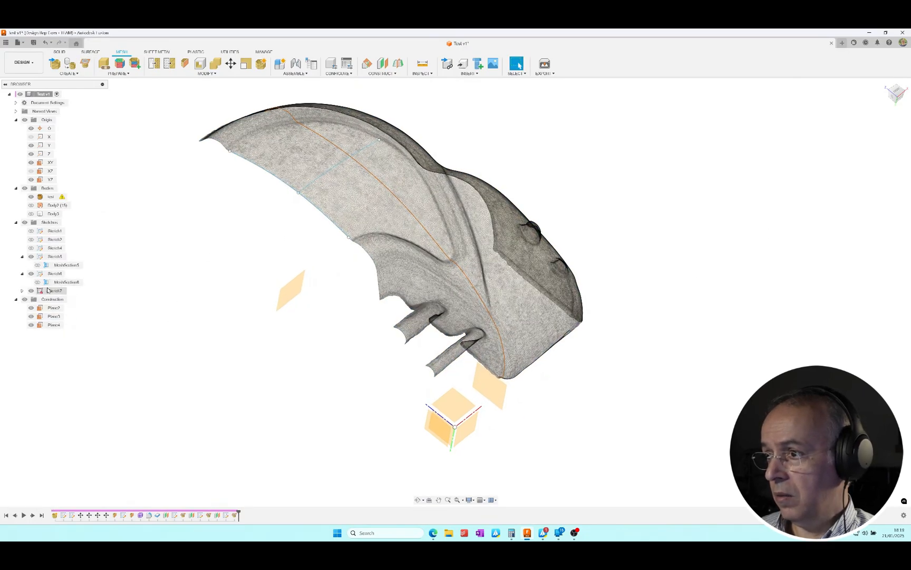
pyautogui.rightClick(54, 291)
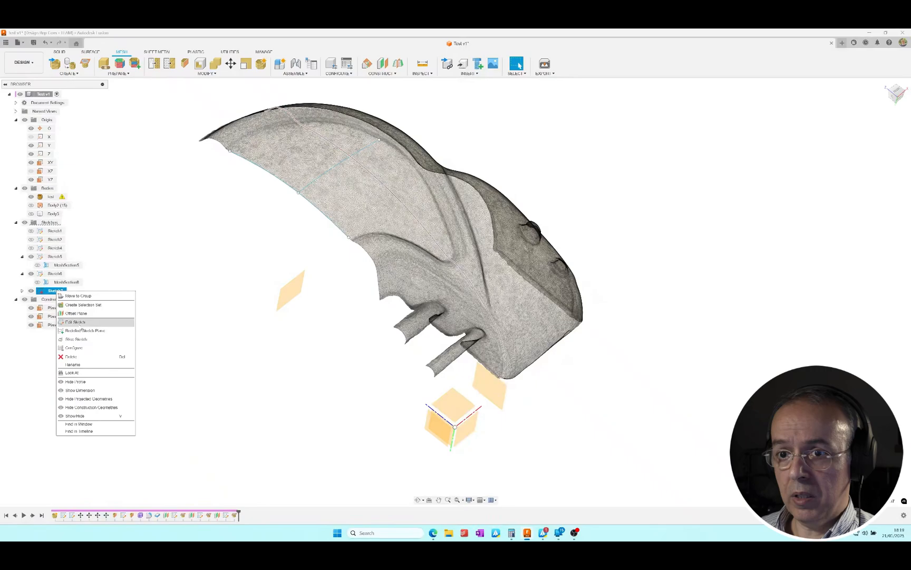
pyautogui.click(75, 323)
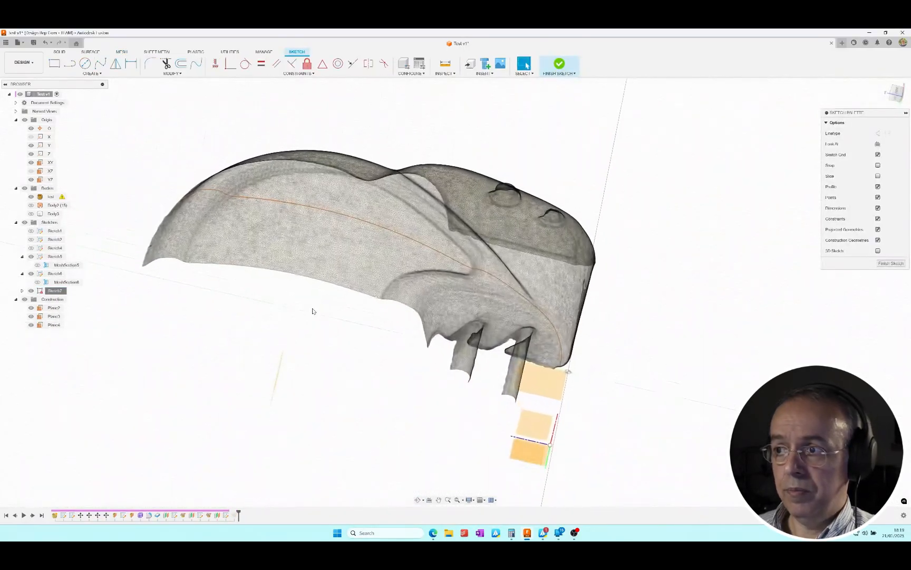
# - Fit a spline to Sketch7's 21 mm mesh section and finish the sketch
pyautogui.click(91, 64)
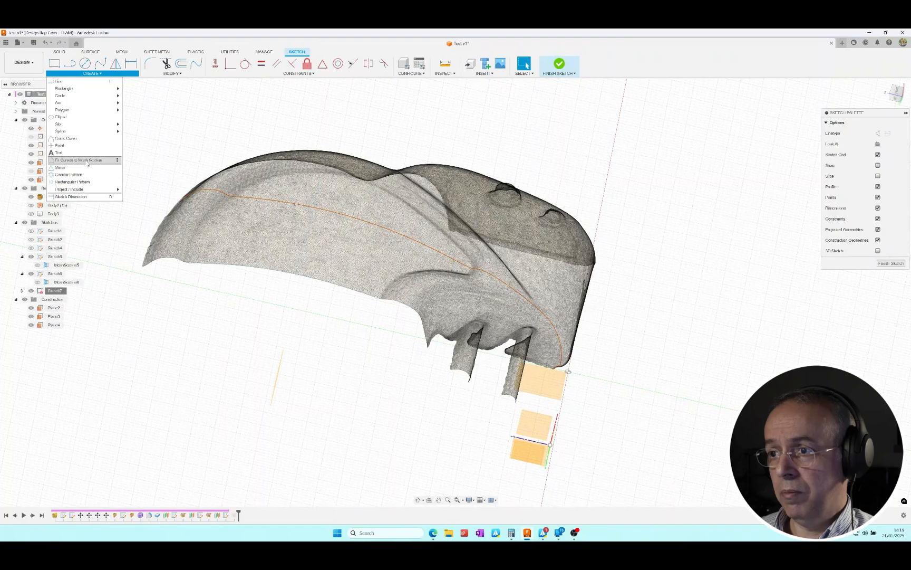
pyautogui.click(75, 160)
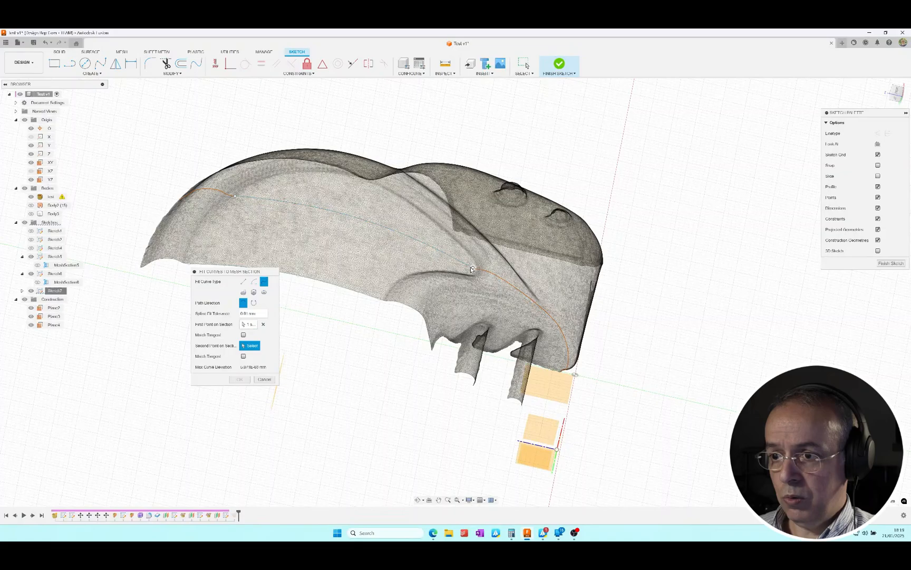
pyautogui.click(264, 379)
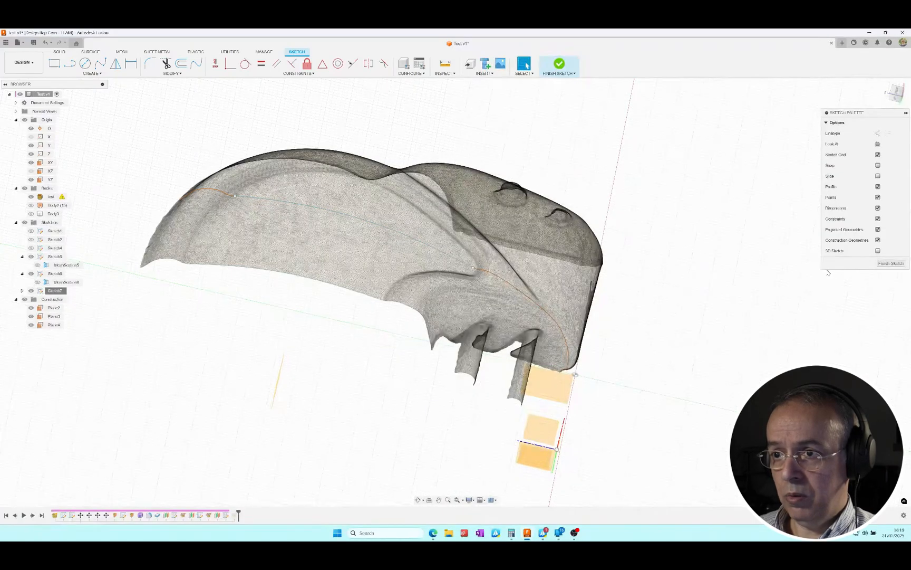
pyautogui.click(559, 63)
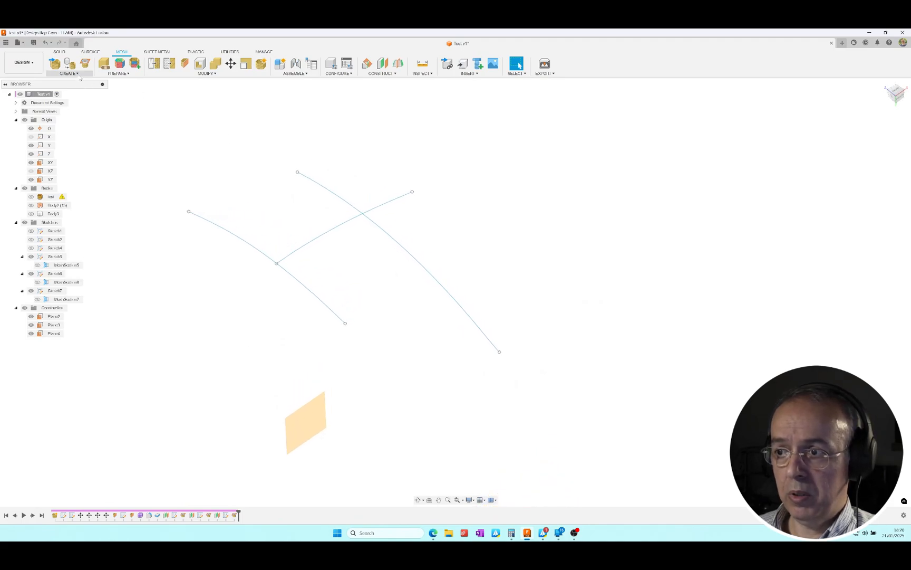
# - Start a surface Loft using the first fitted curve as Profile 1
pyautogui.click(90, 52)
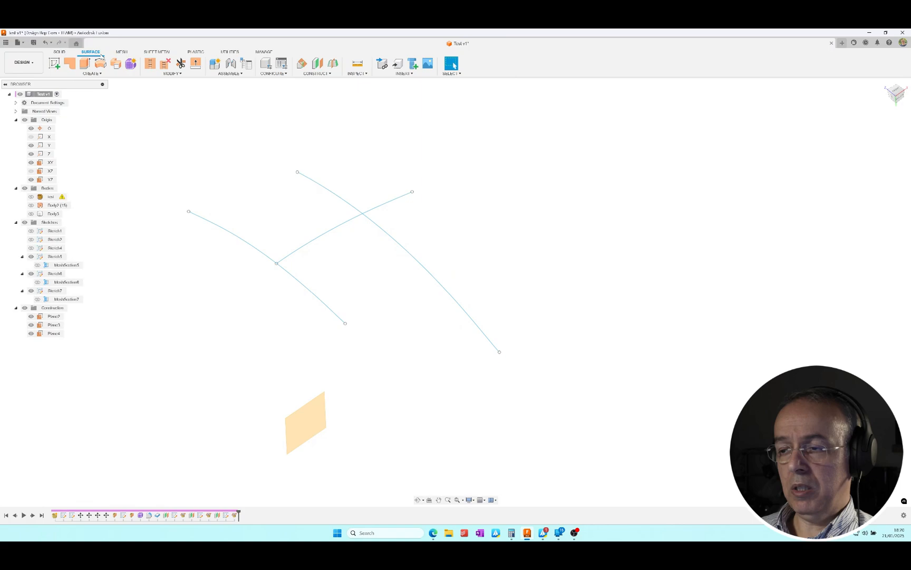
pyautogui.click(84, 64)
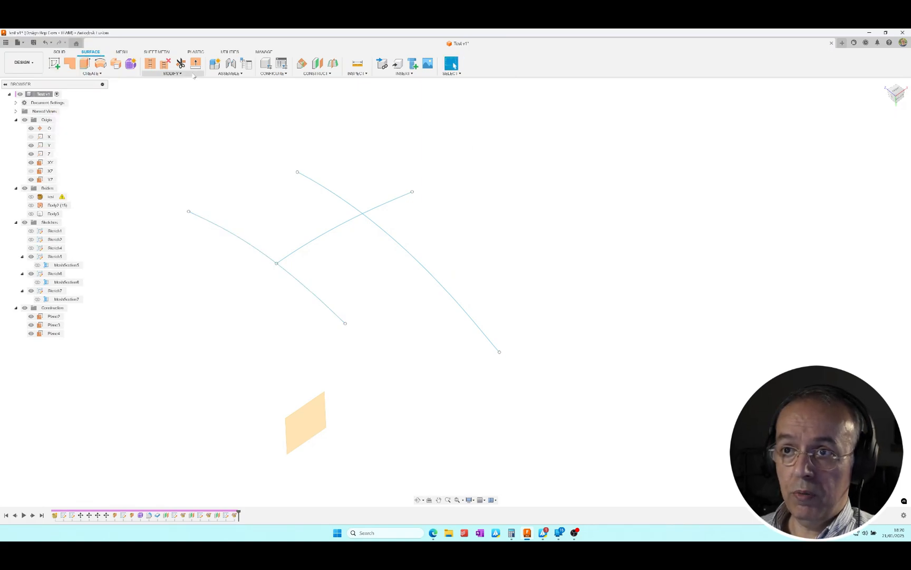
pyautogui.click(90, 73)
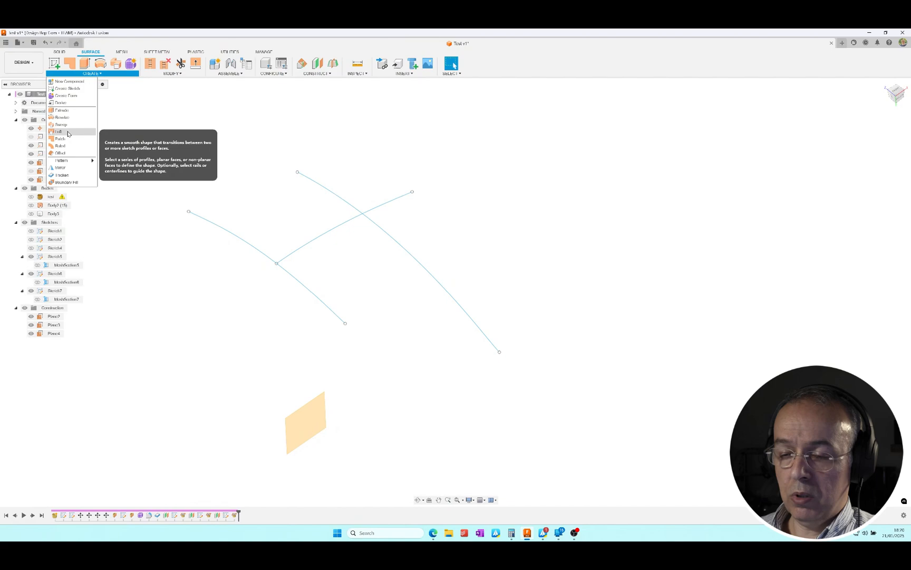
pyautogui.click(58, 132)
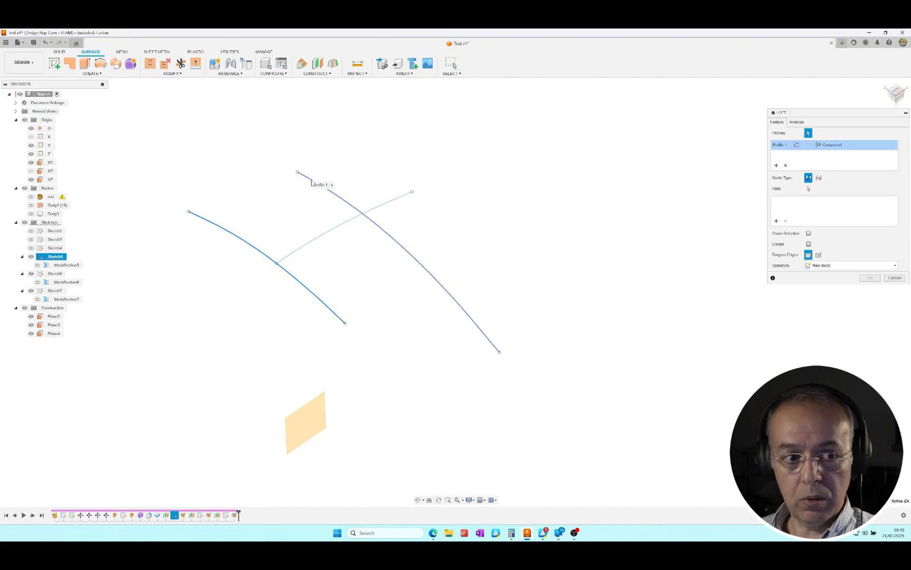
# - Loft between Profile 1 and Profile 2 along Rail 1, merging tangent edges
pyautogui.click(411, 192)
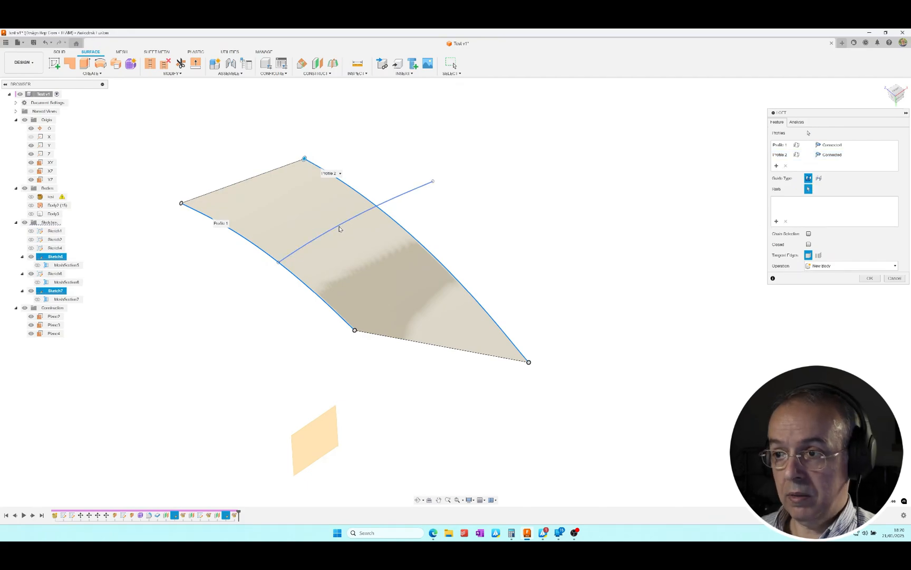
pyautogui.click(340, 229)
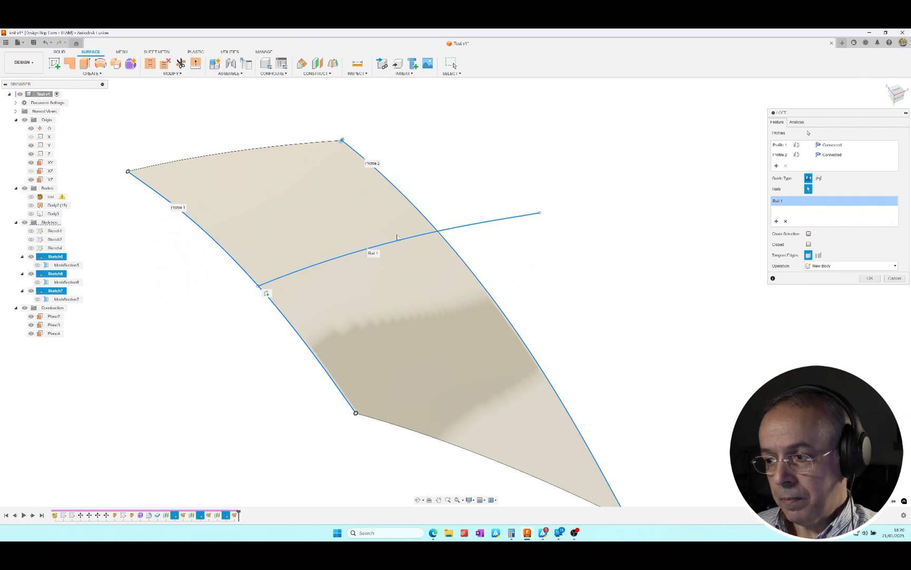
pyautogui.moveTo(433, 245)
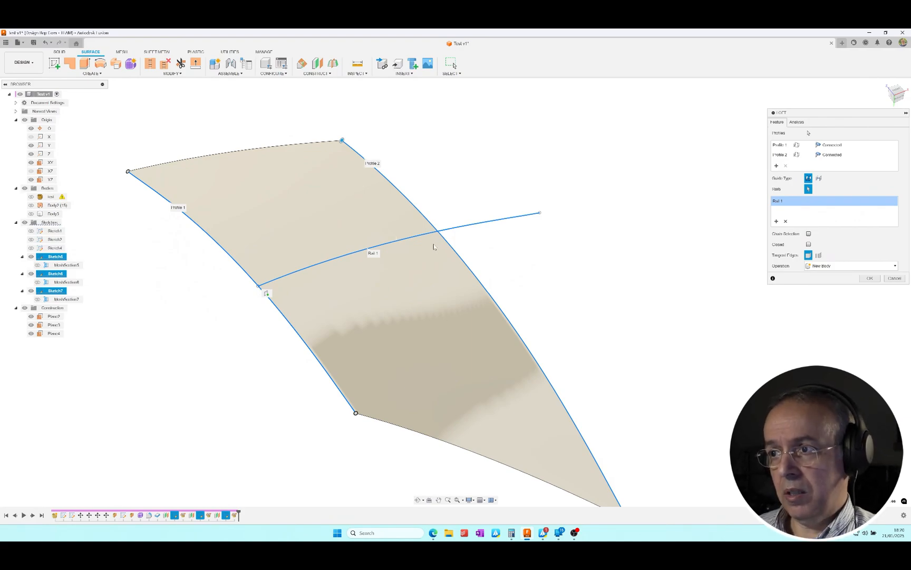
pyautogui.moveTo(273, 269)
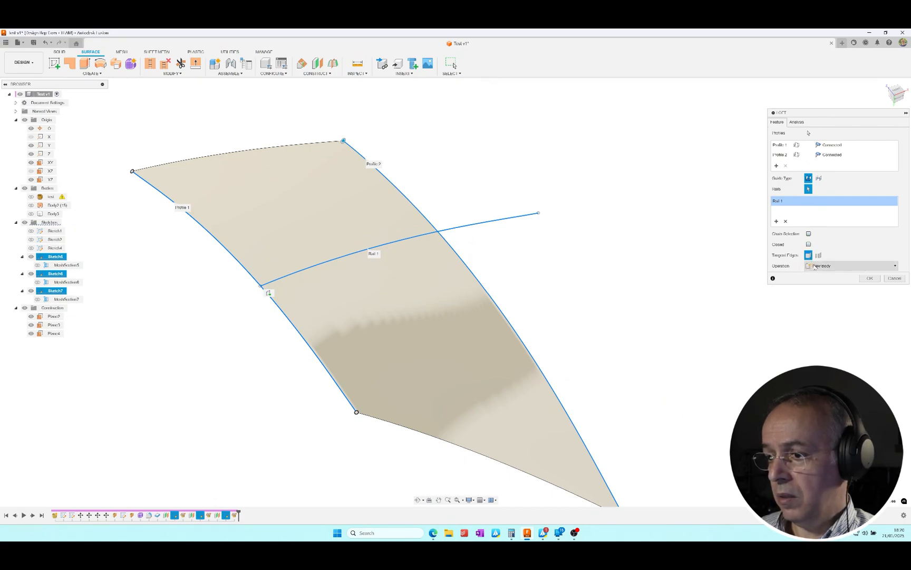
pyautogui.click(819, 255)
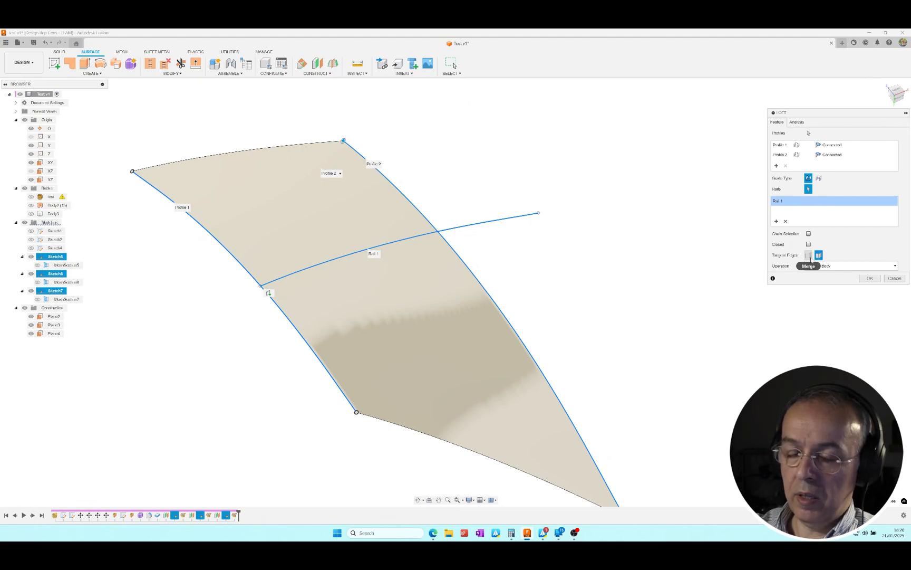
pyautogui.click(851, 266)
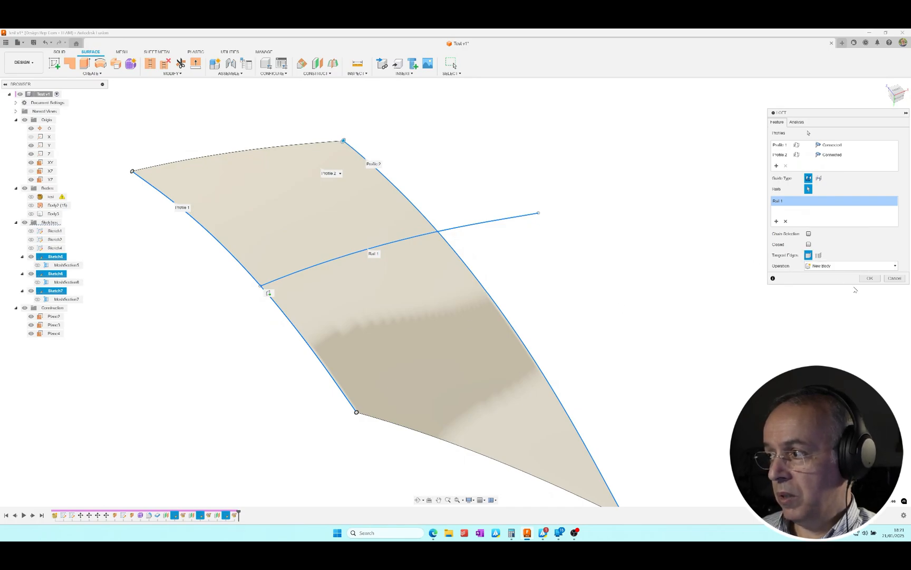
pyautogui.click(870, 278)
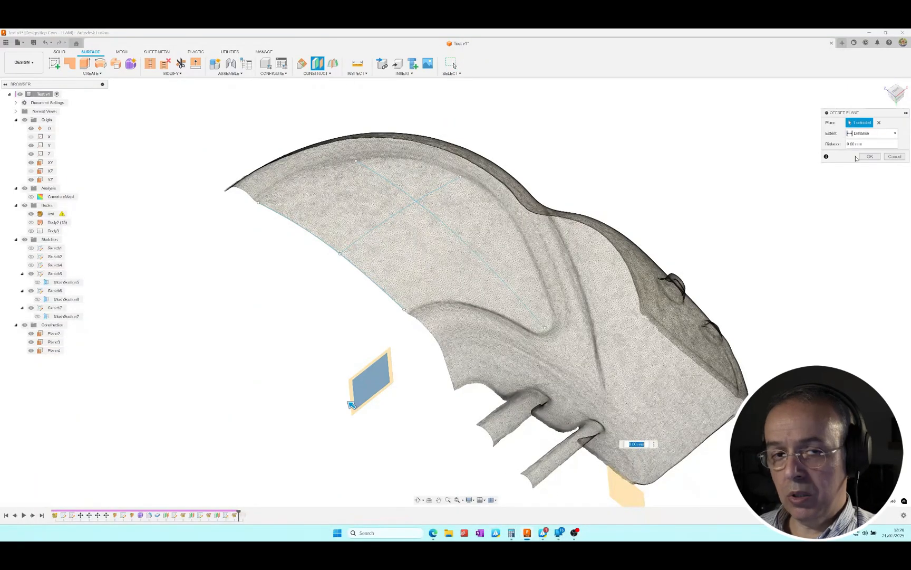
# - Discard the zero-distance plane and create a plane offset 10 mm from Plane4
pyautogui.click(871, 155)
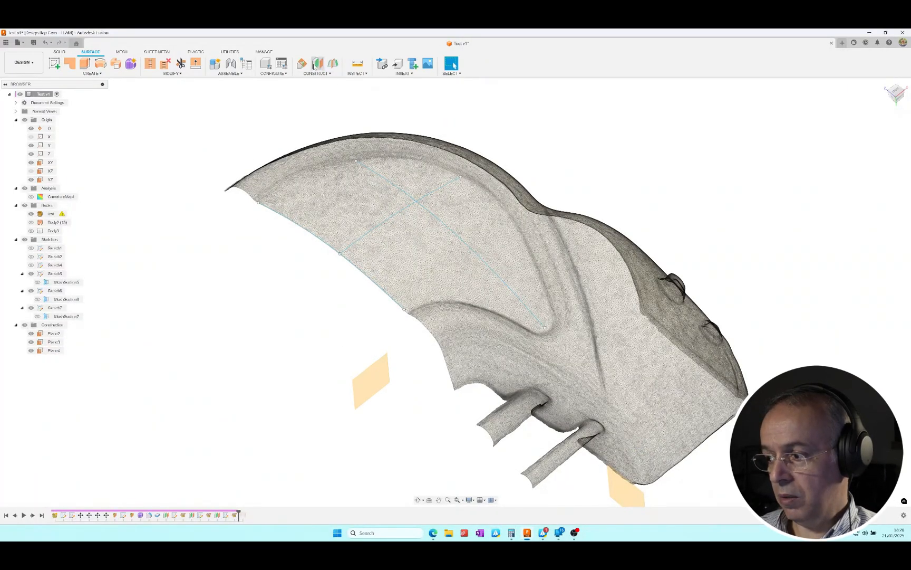
pyautogui.click(317, 64)
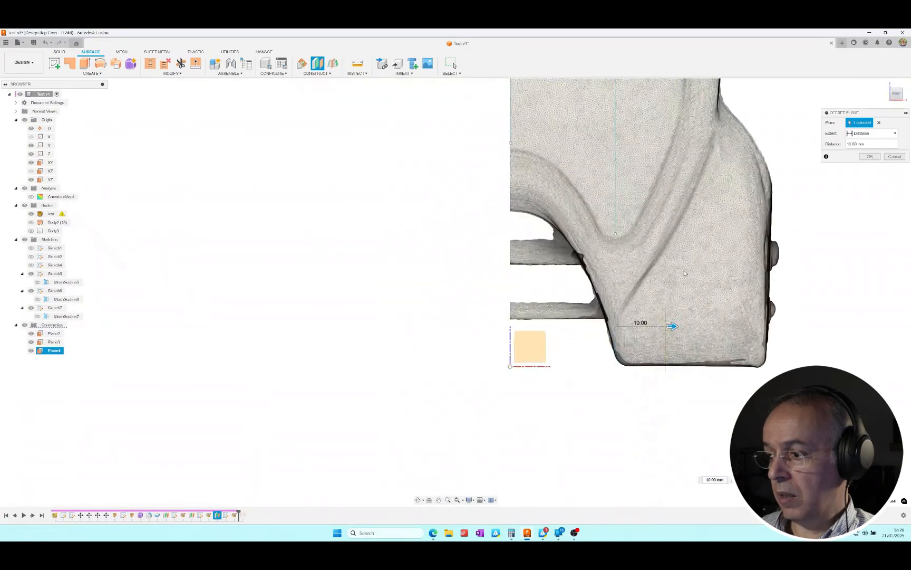
pyautogui.click(870, 156)
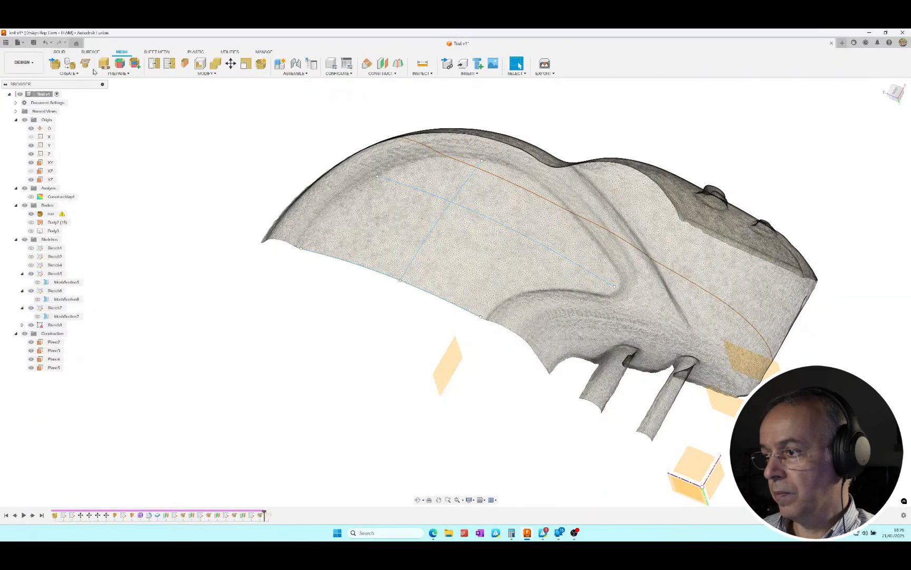
# - Reopen Sketch8 and pick the start of the fitted curve on its 10 mm section
pyautogui.rightClick(53, 325)
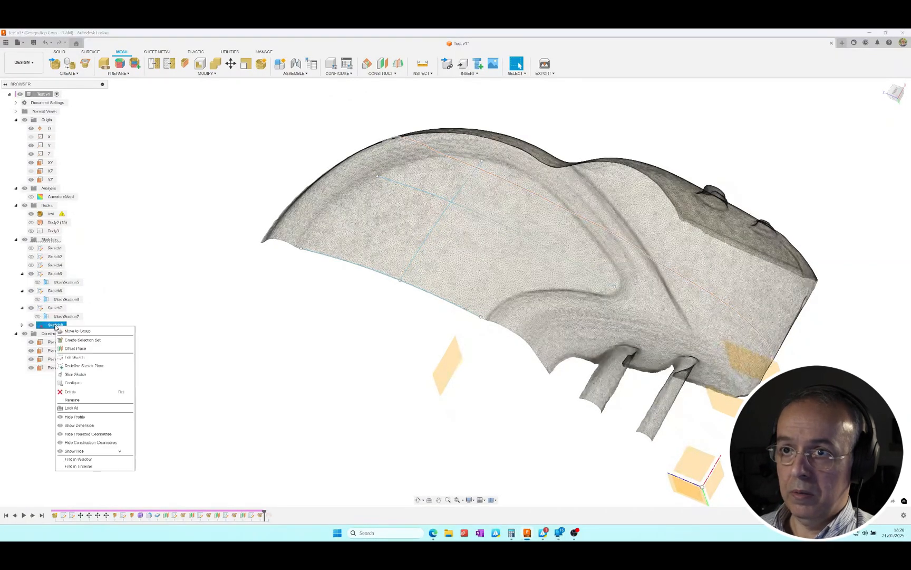
pyautogui.click(75, 357)
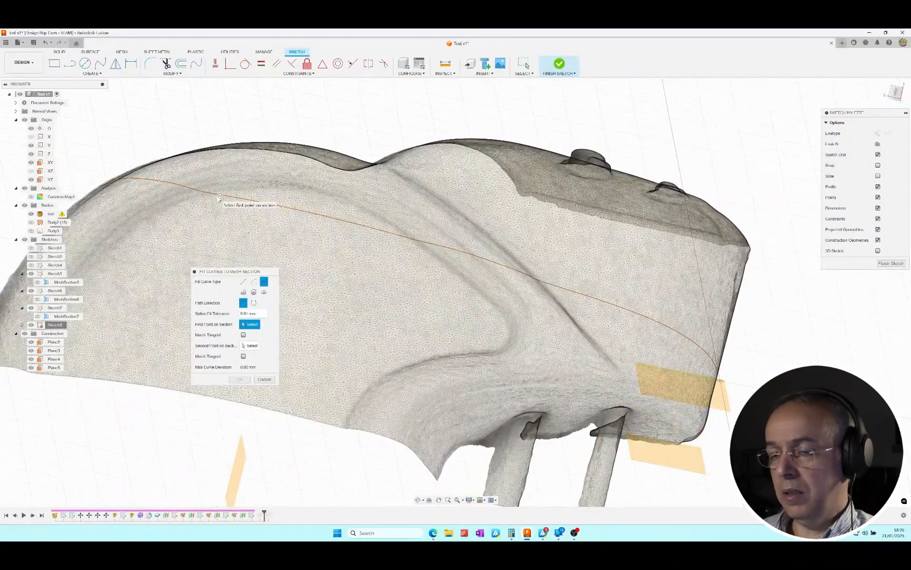
pyautogui.click(393, 237)
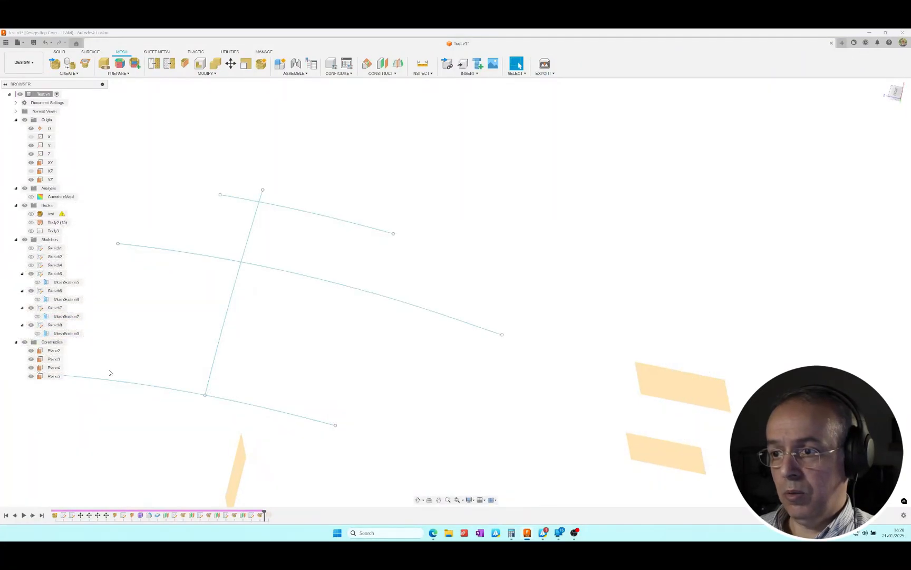
pyautogui.click(90, 52)
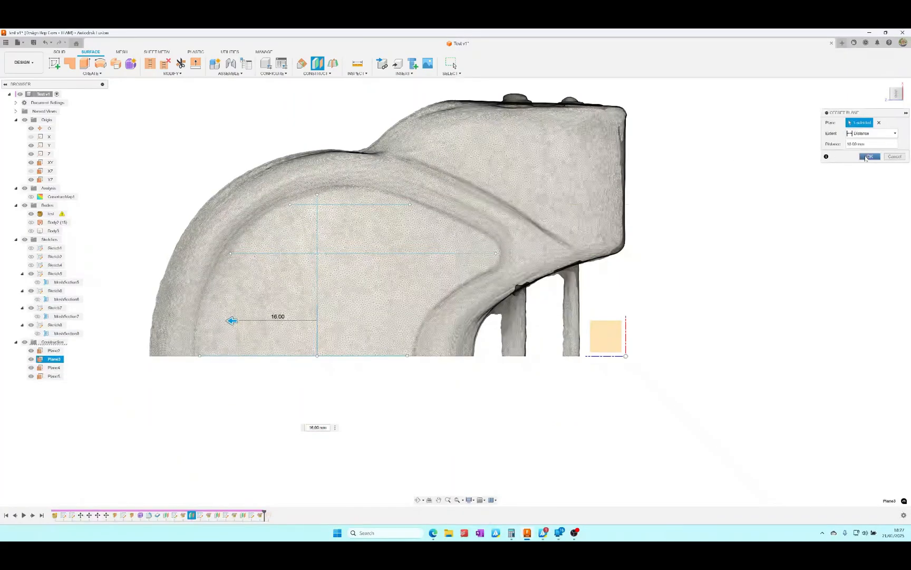
# - Confirm the 16 mm plane, section the scanned mesh on Plane6, and reopen that sketch
pyautogui.click(869, 156)
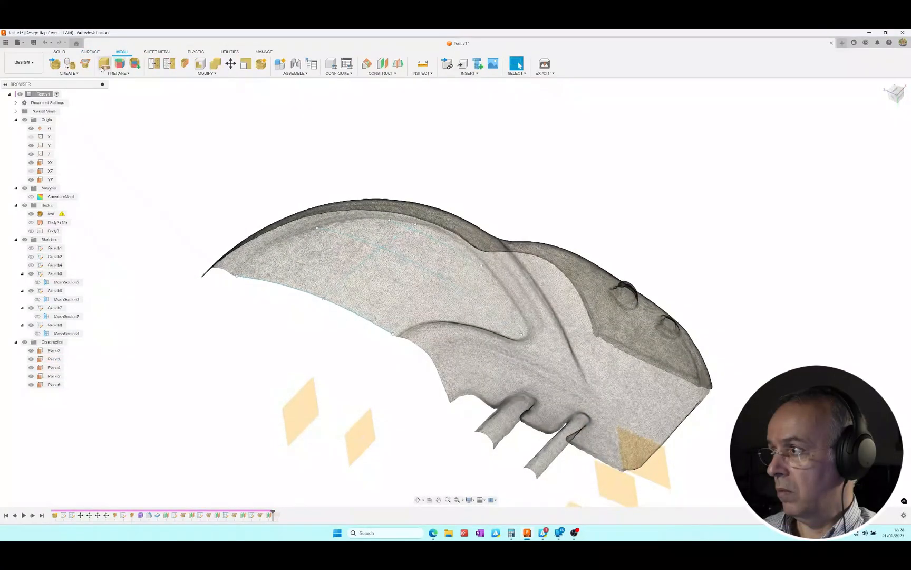
pyautogui.click(103, 64)
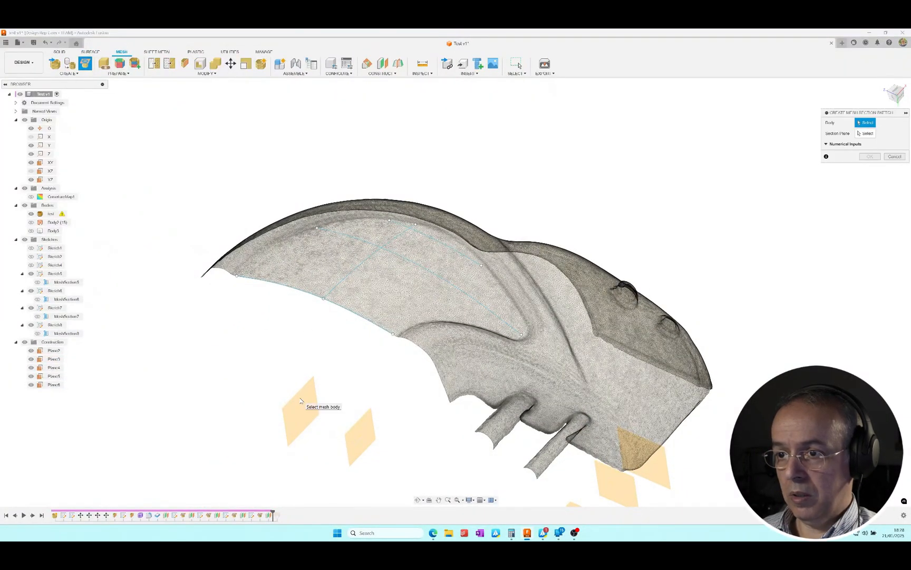
pyautogui.click(480, 292)
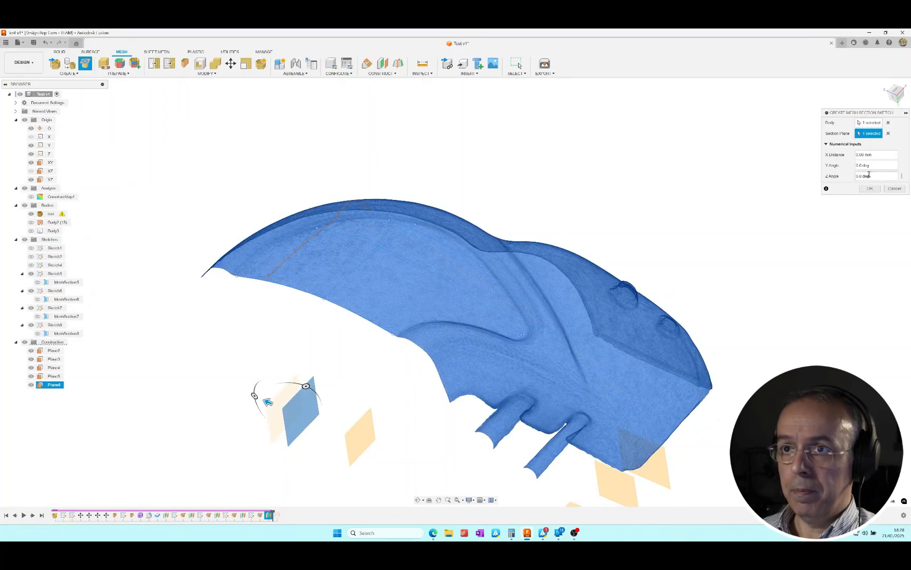
pyautogui.rightClick(52, 342)
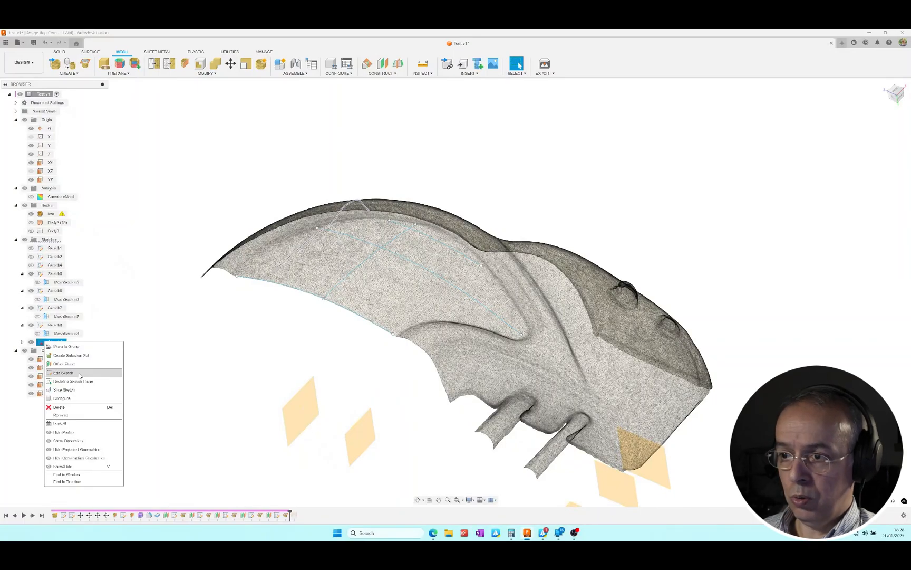
pyautogui.click(63, 373)
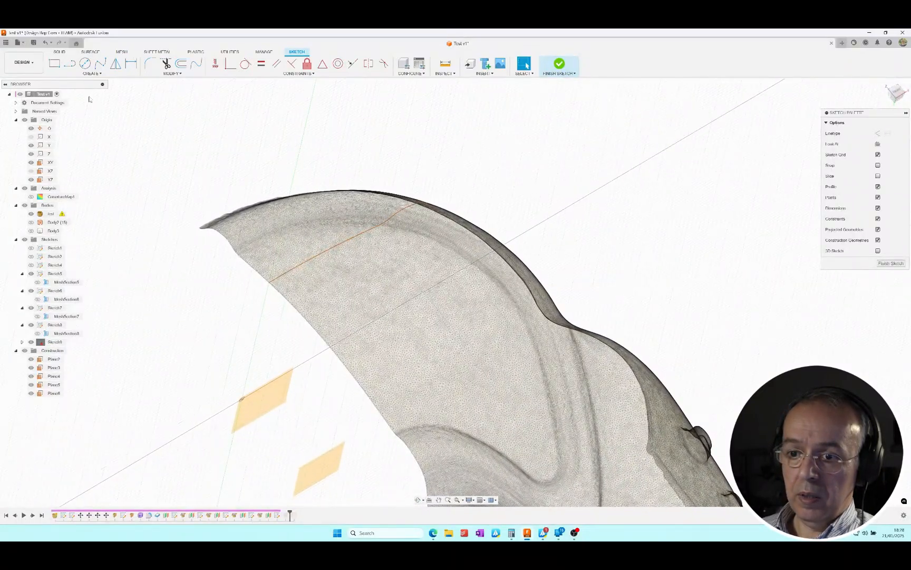
# - Start Fit Curves to Mesh Section on the 16 mm section sketch
pyautogui.click(92, 74)
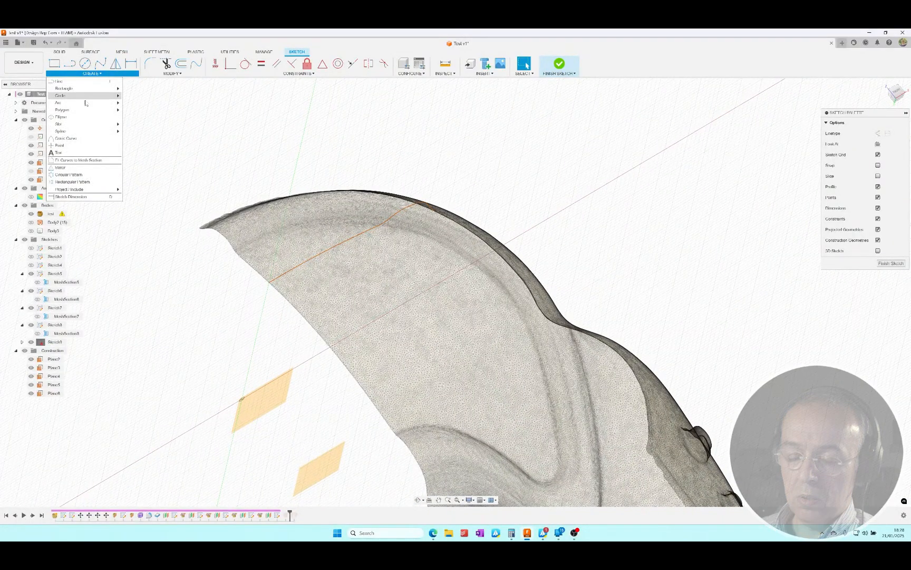
pyautogui.click(81, 160)
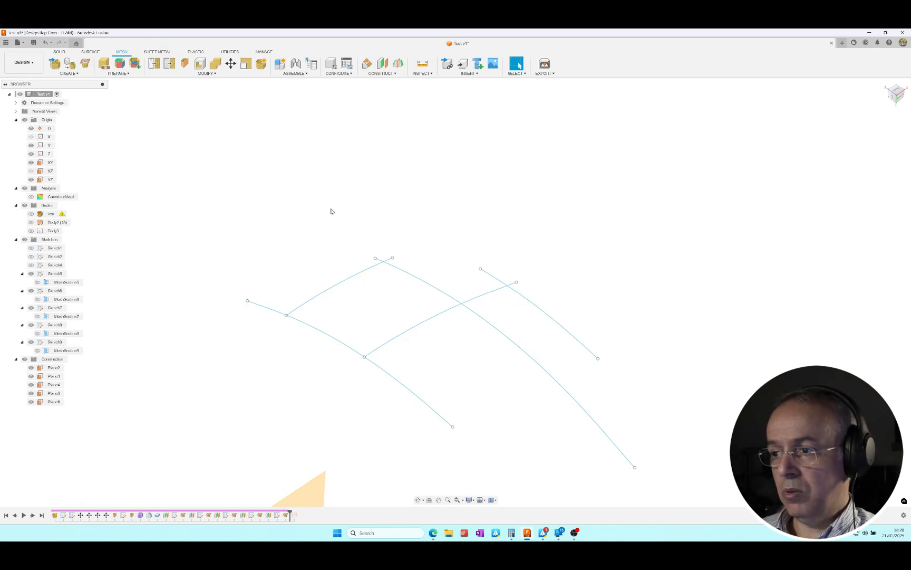
pyautogui.moveTo(335, 309)
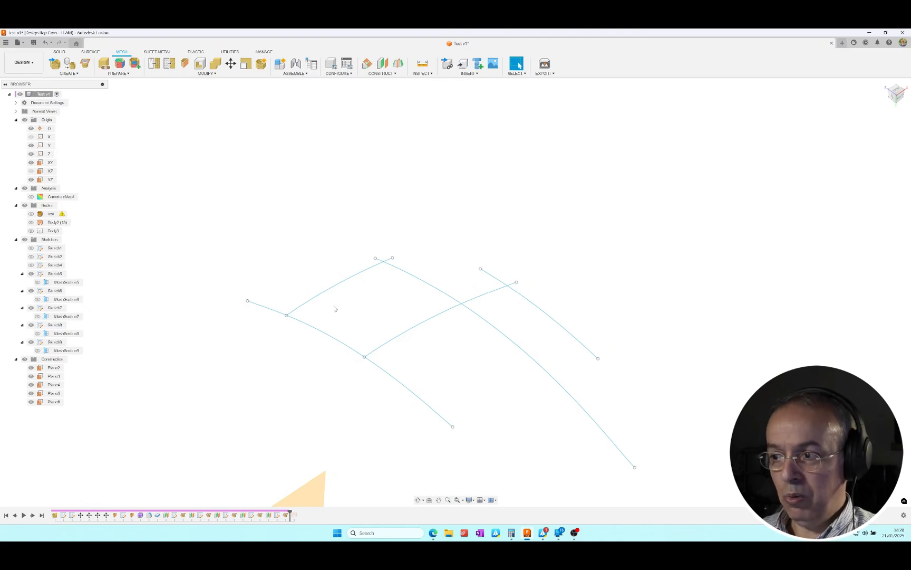
pyautogui.moveTo(540, 269)
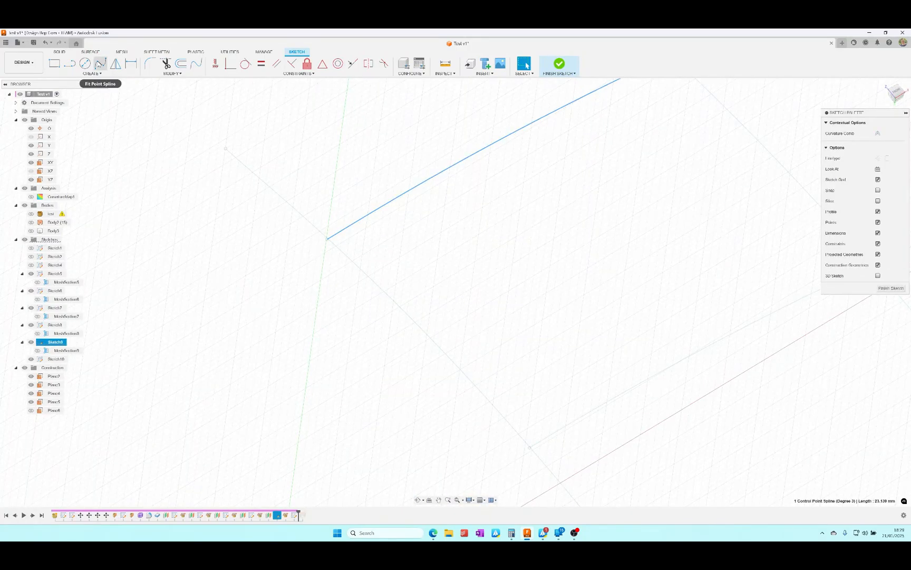
# - Start a short fit-point spline from the section curve's endpoint
pyautogui.click(560, 64)
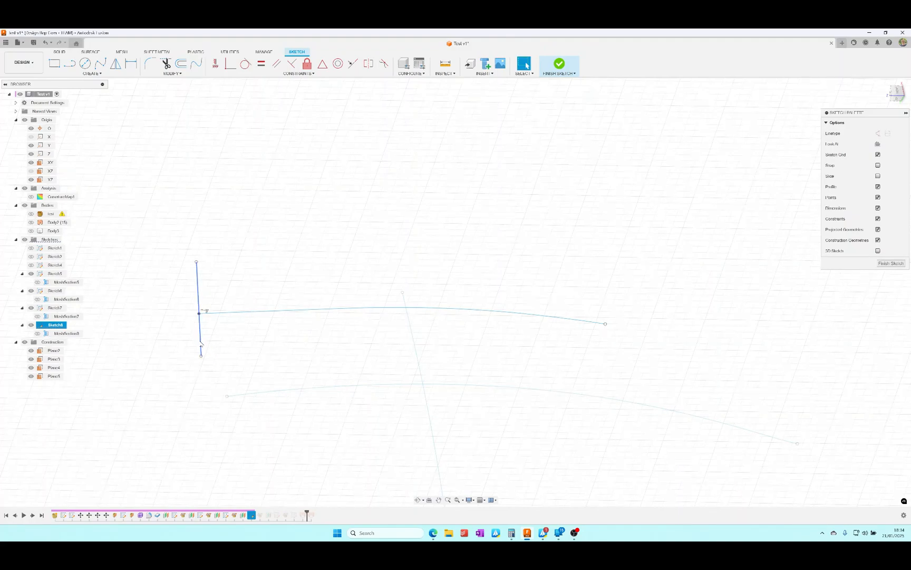
# - Reopen Sketch10 to adjust the rail spline, finish it, and select the lofted Body4
pyautogui.rightClick(53, 350)
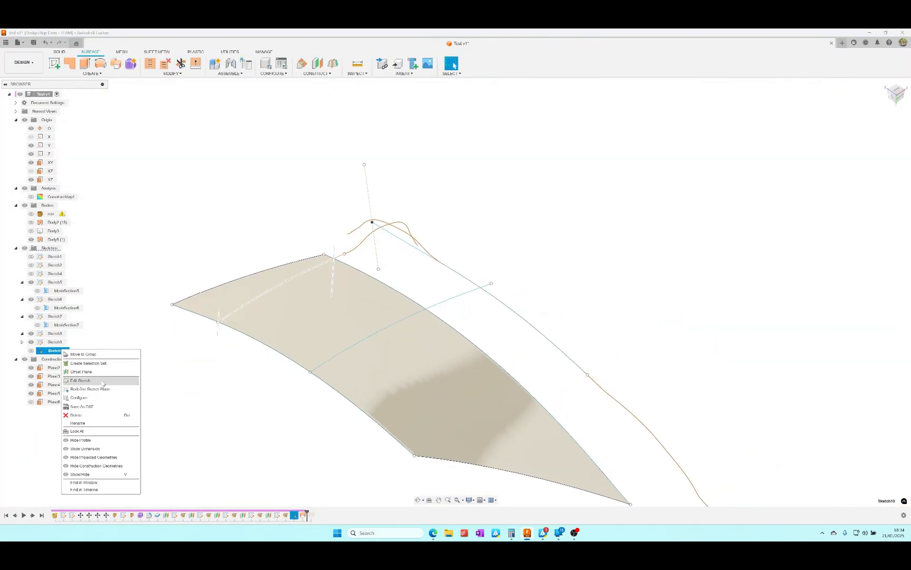
pyautogui.click(80, 380)
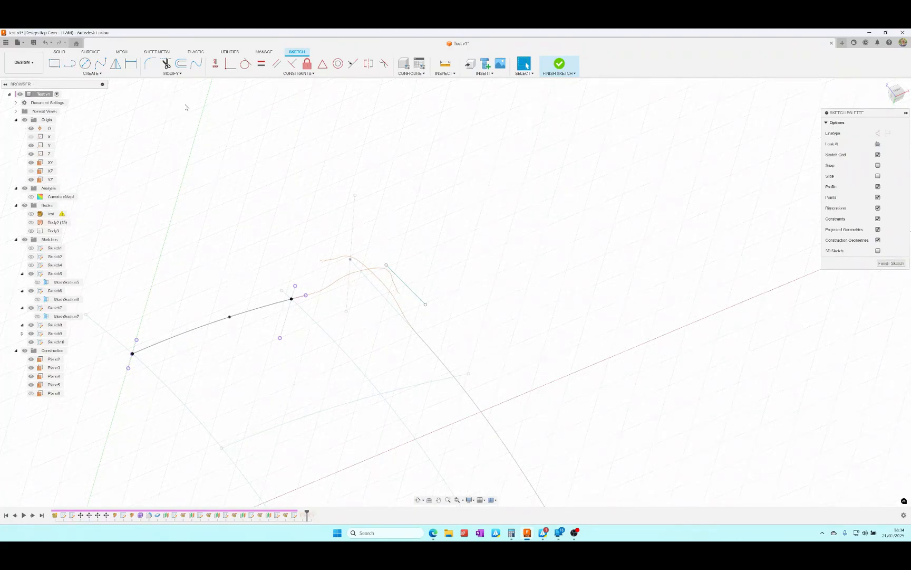
pyautogui.click(559, 64)
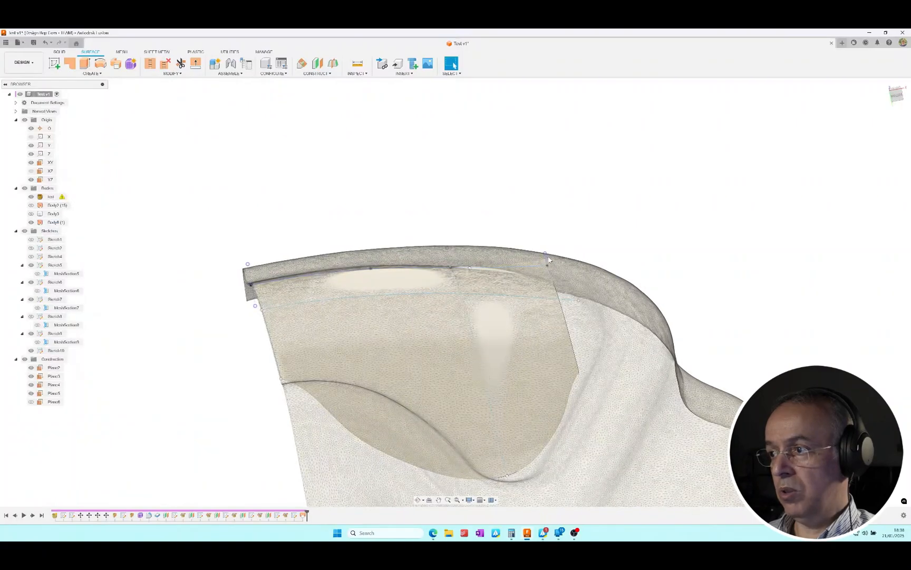
pyautogui.click(53, 223)
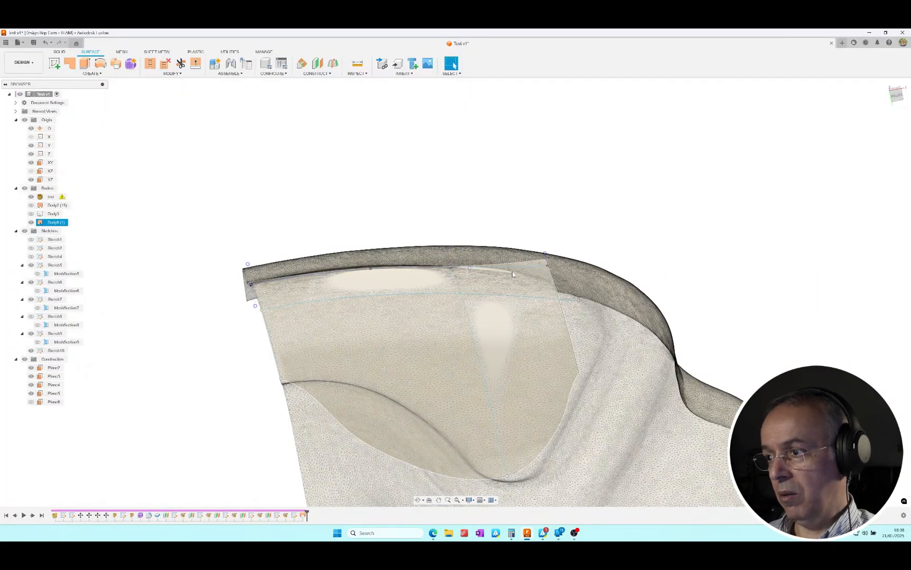